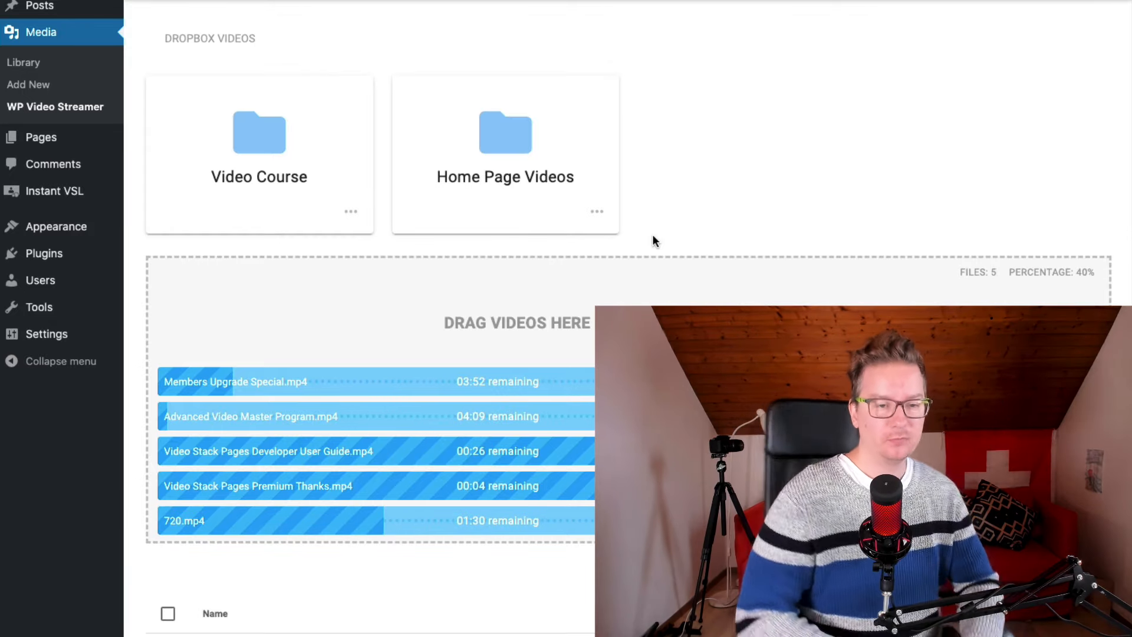
# - Scroll down to watch the five video uploads progress in the Dropbox videos storage
pyautogui.scroll(-3)
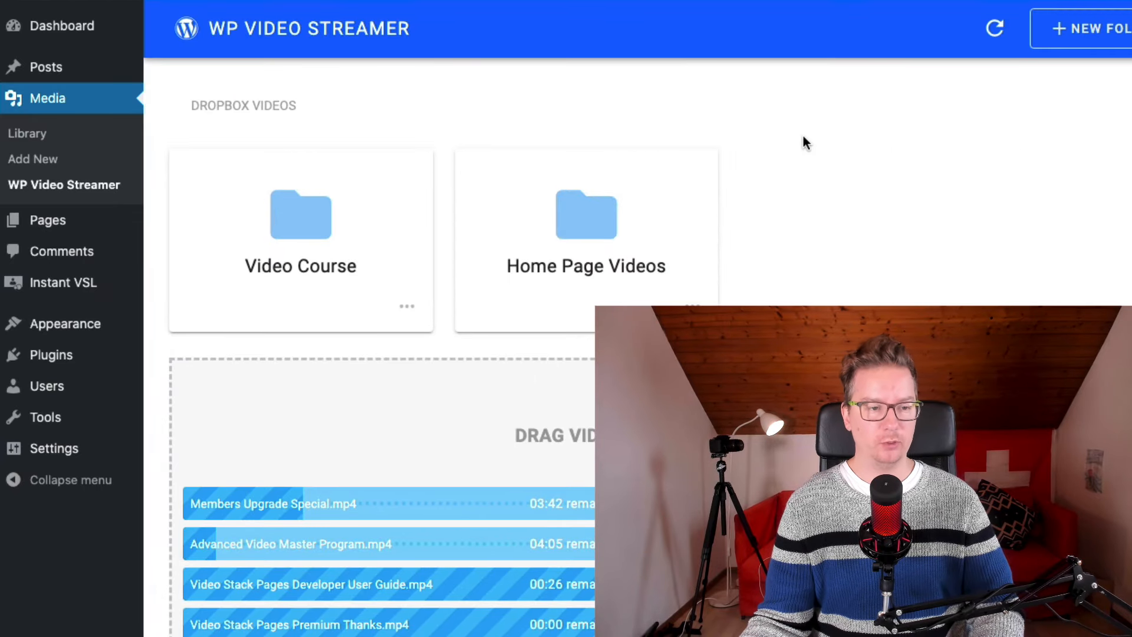
pyautogui.moveTo(690, 119)
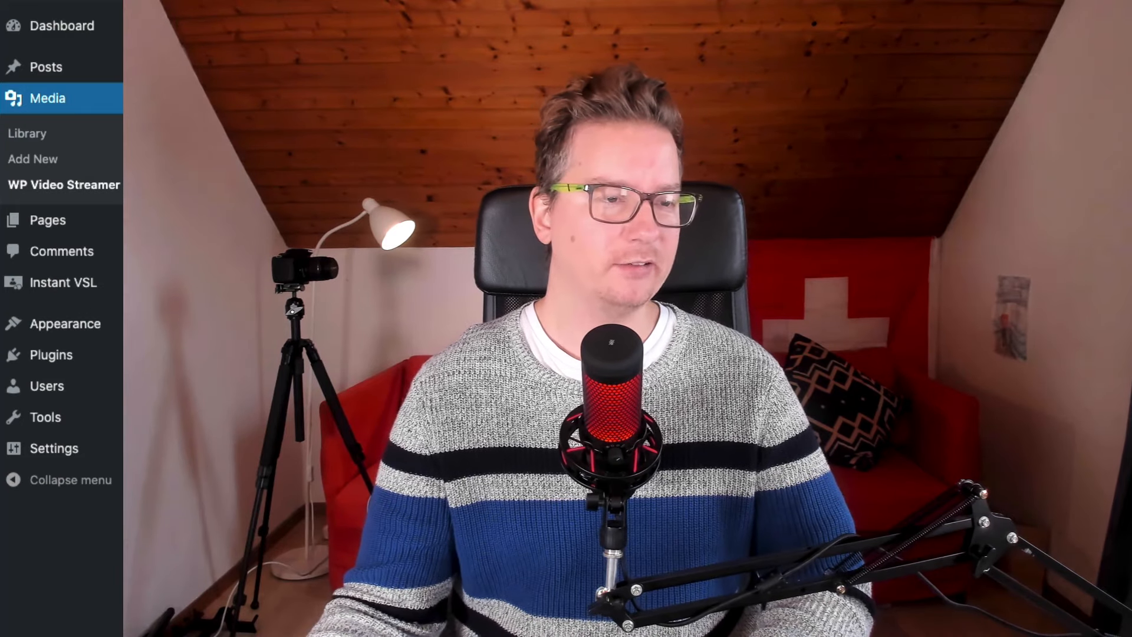
# - Show the Media Library, which reports no media items found
pyautogui.click(63, 184)
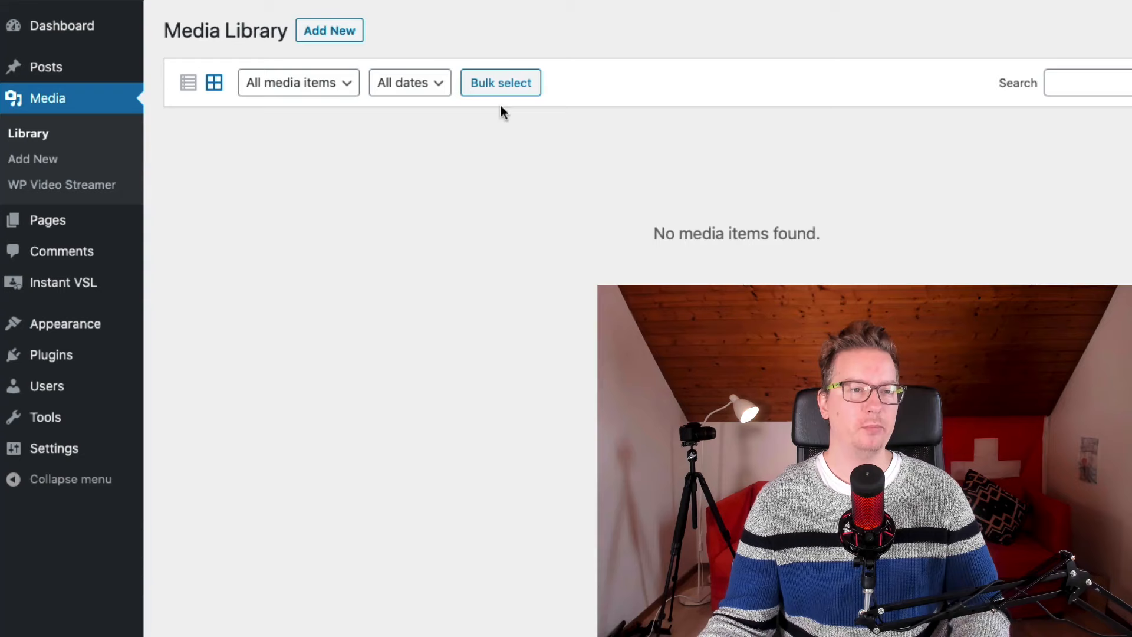
pyautogui.moveTo(481, 152)
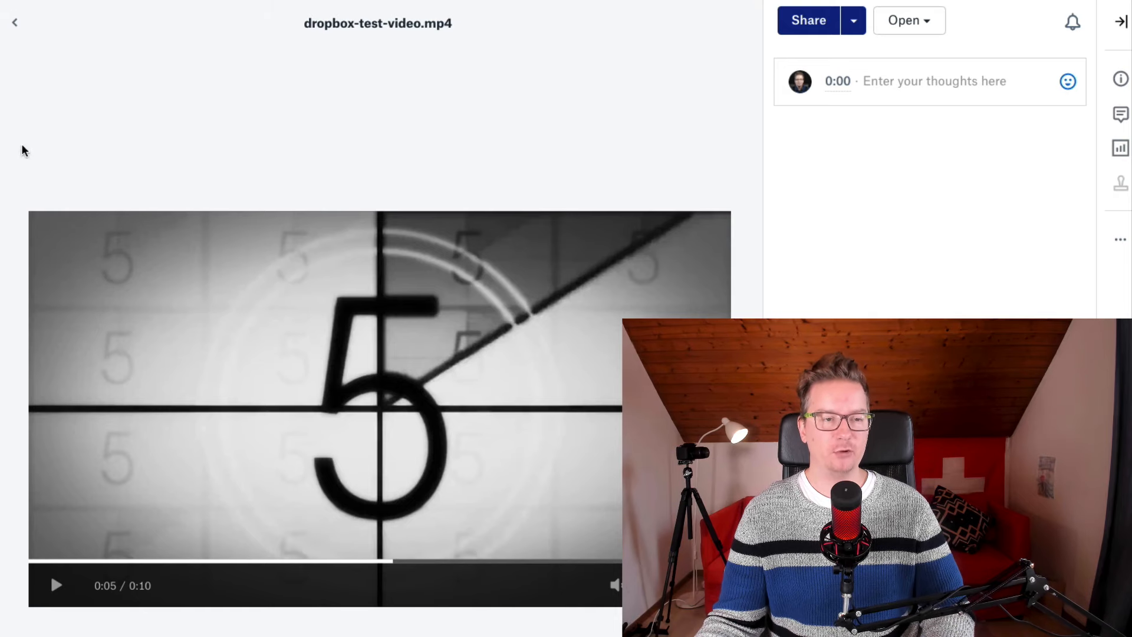
pyautogui.moveTo(477, 477)
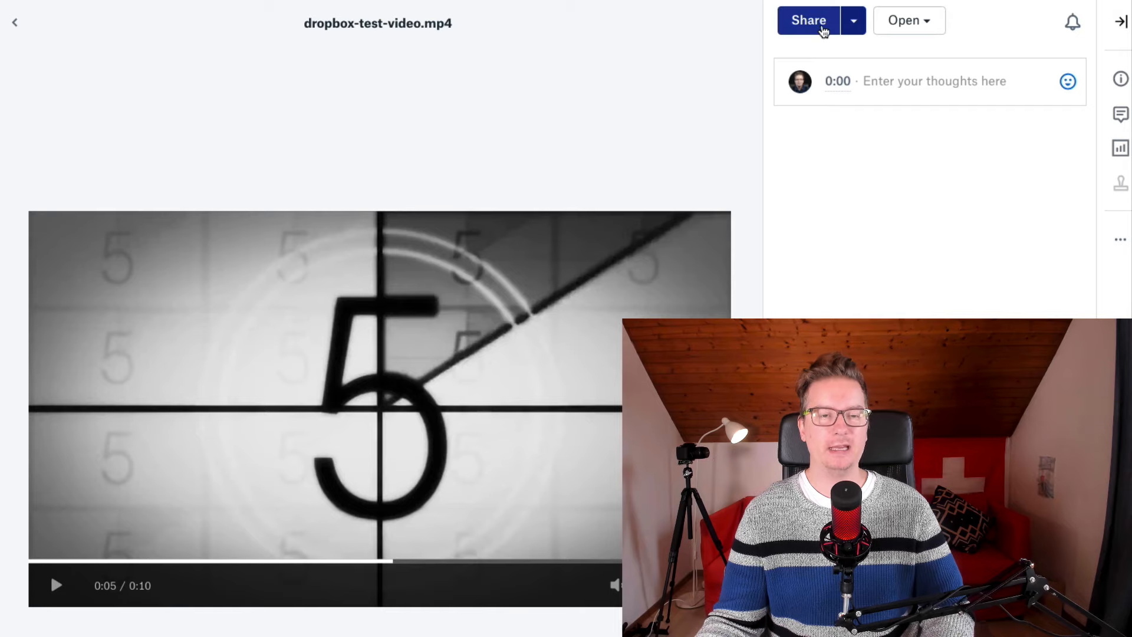
# - Share dropbox-test-video.mp4 as a view-only link and copy it
pyautogui.click(807, 20)
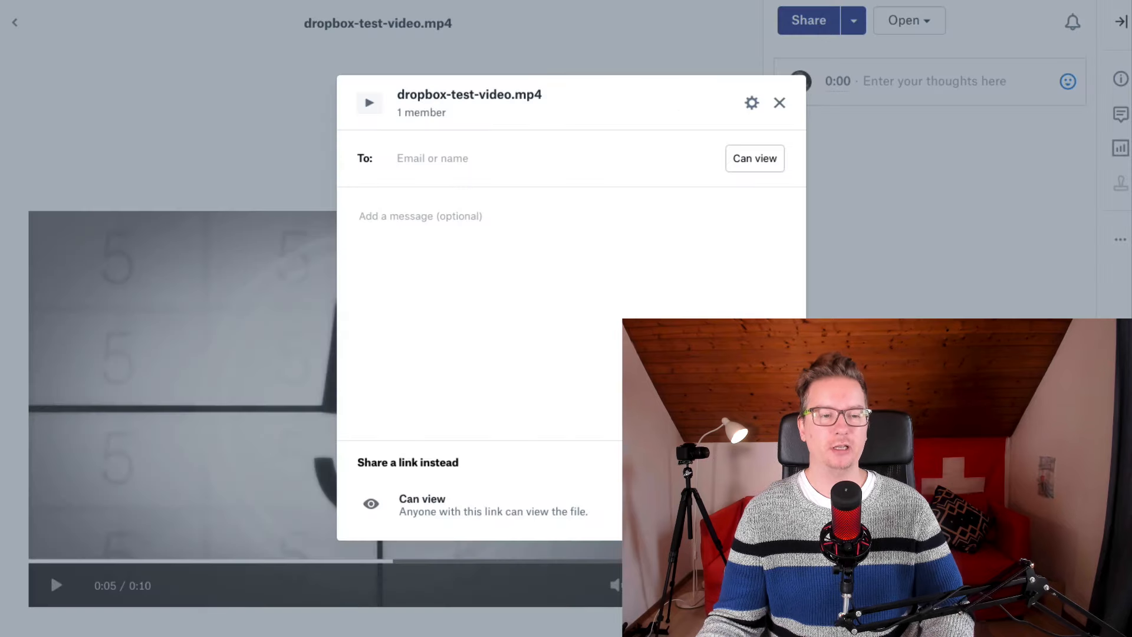
pyautogui.click(780, 103)
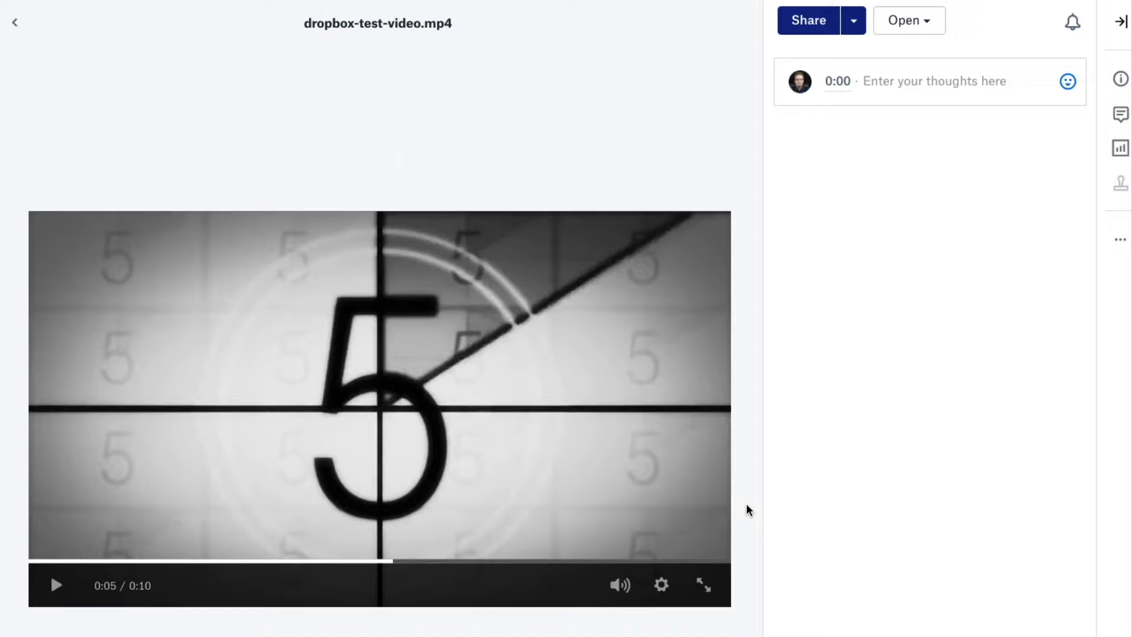
pyautogui.click(807, 20)
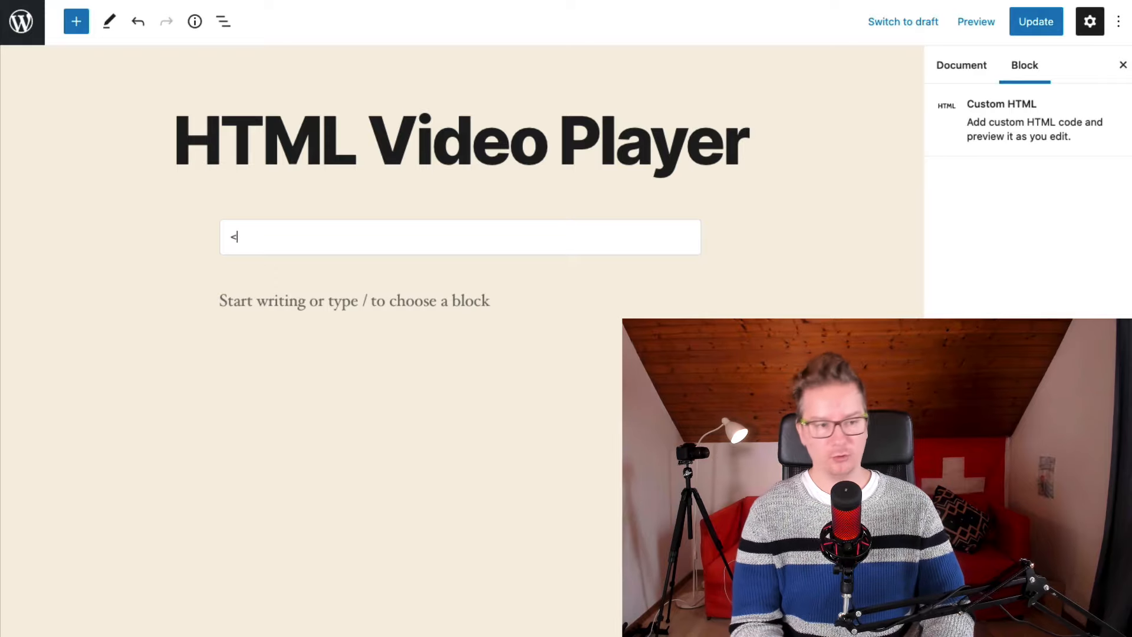
# - Write a video tag sourcing the Dropbox test video link with dl=1 and controls
pyautogui.write('video src="')
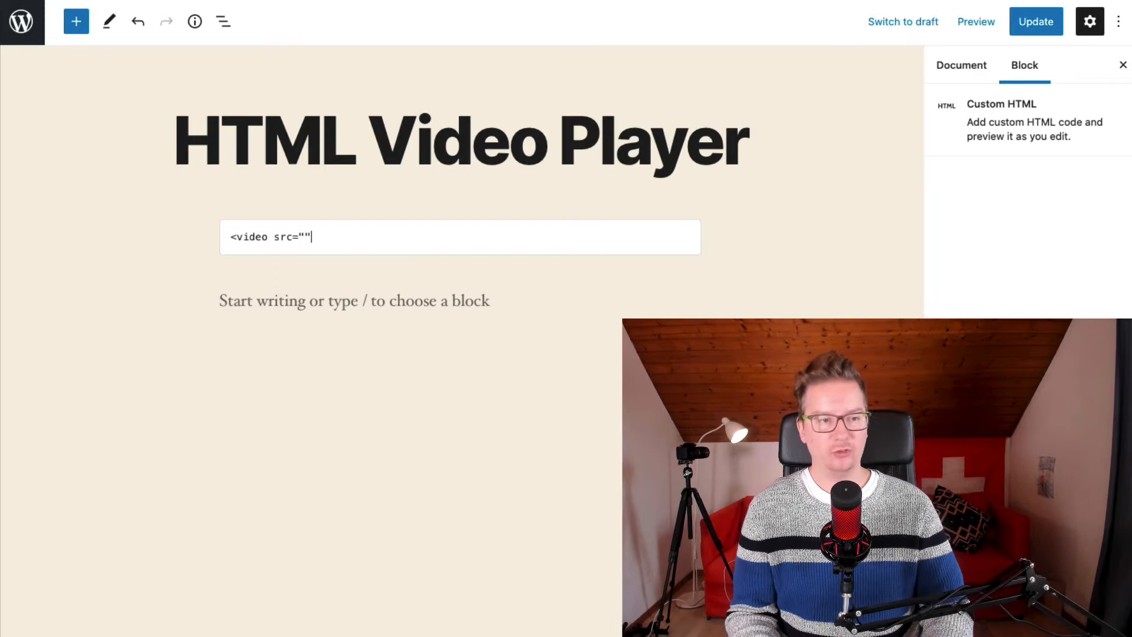
pyautogui.write('https://www.dropbox.com/s/gw1fks2bx26i9fu/dropbox-test-video.mp4?dl=0')
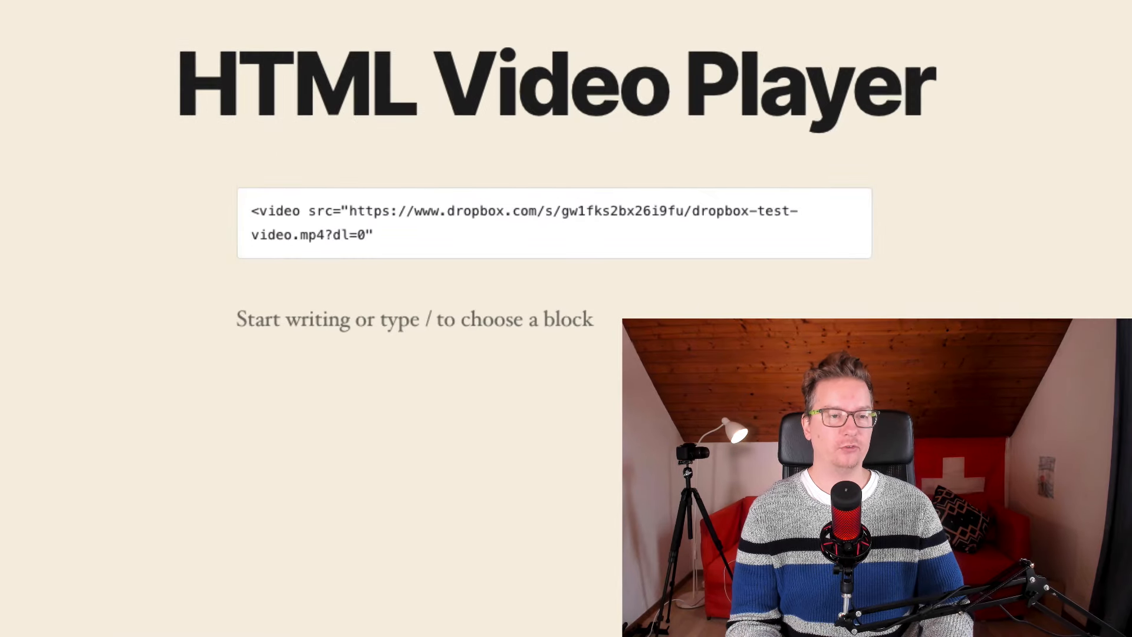
pyautogui.press('Backspace')
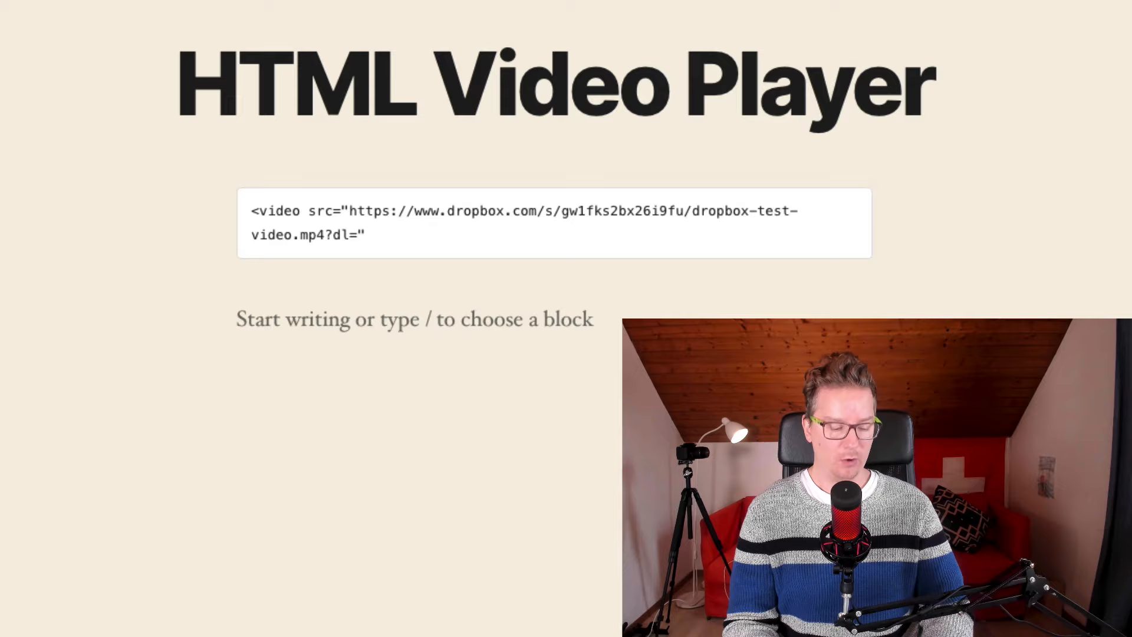
pyautogui.write('1')
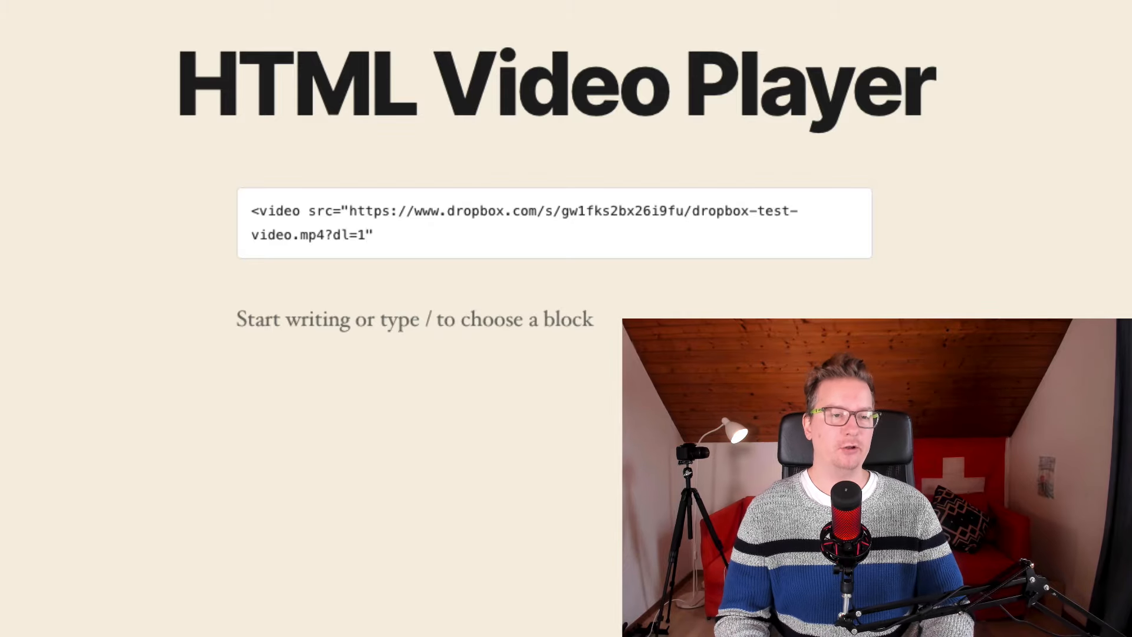
pyautogui.write('><')
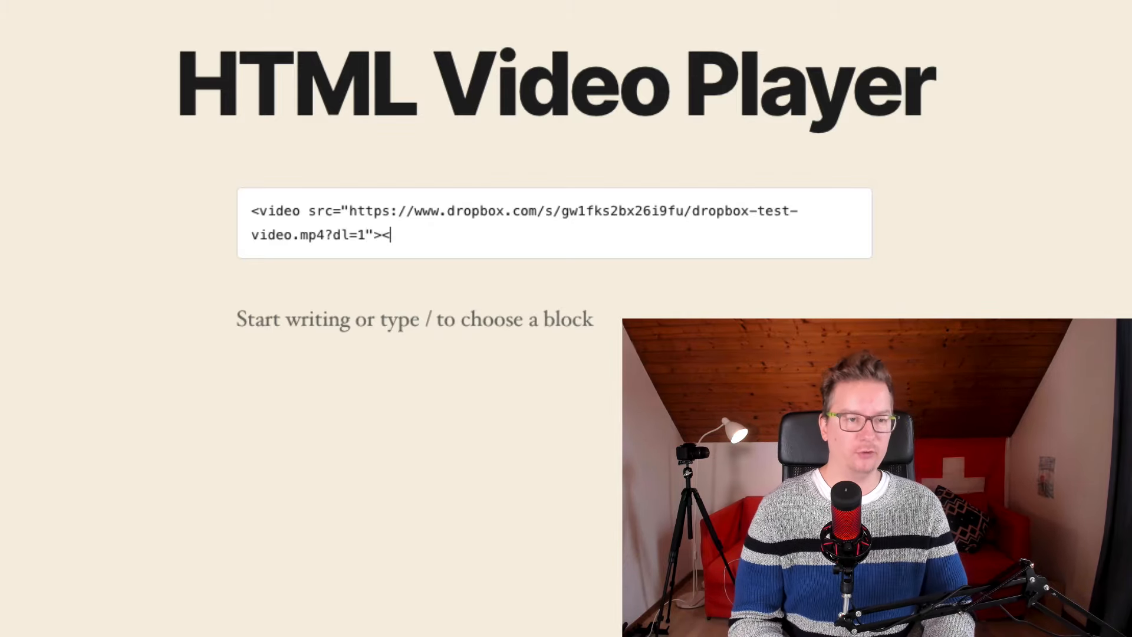
pyautogui.write('/video>')
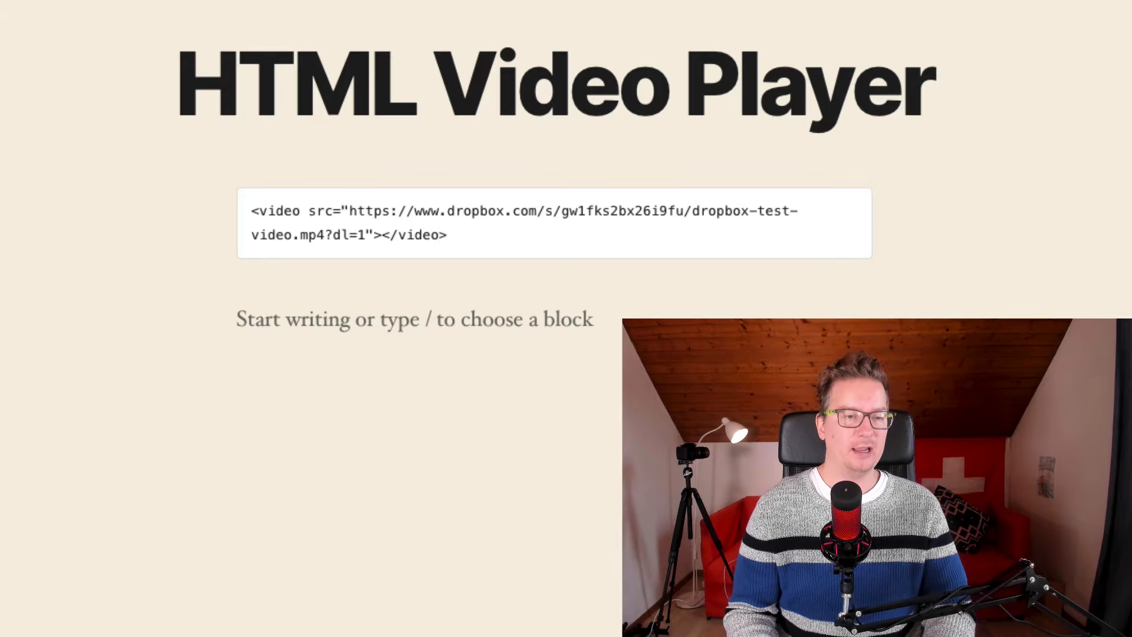
pyautogui.write('controls')
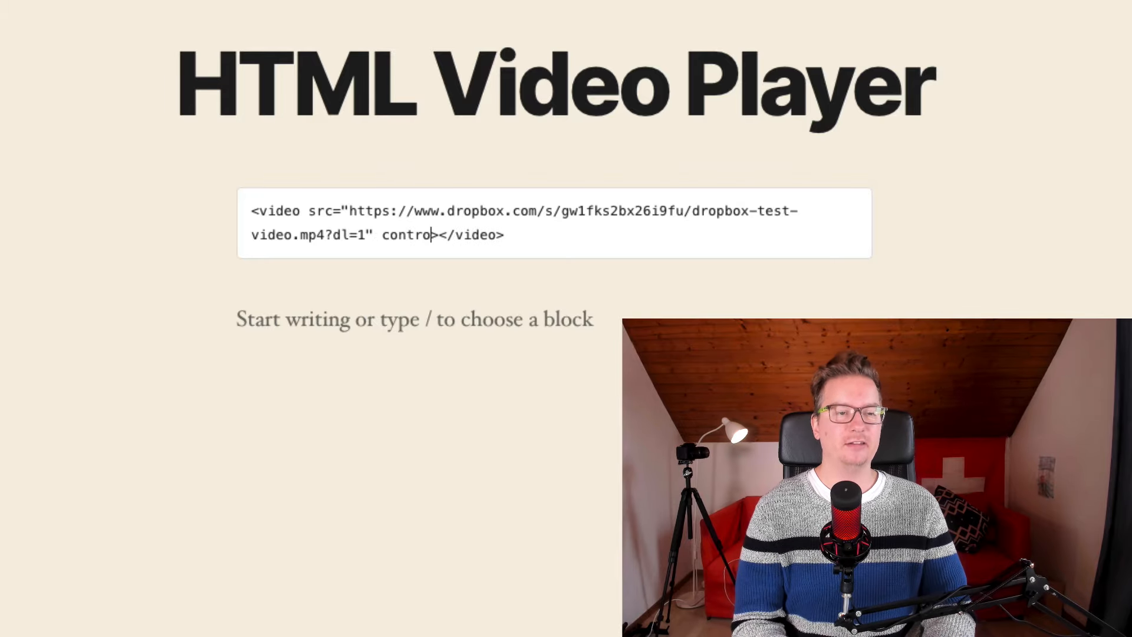
pyautogui.write('ls')
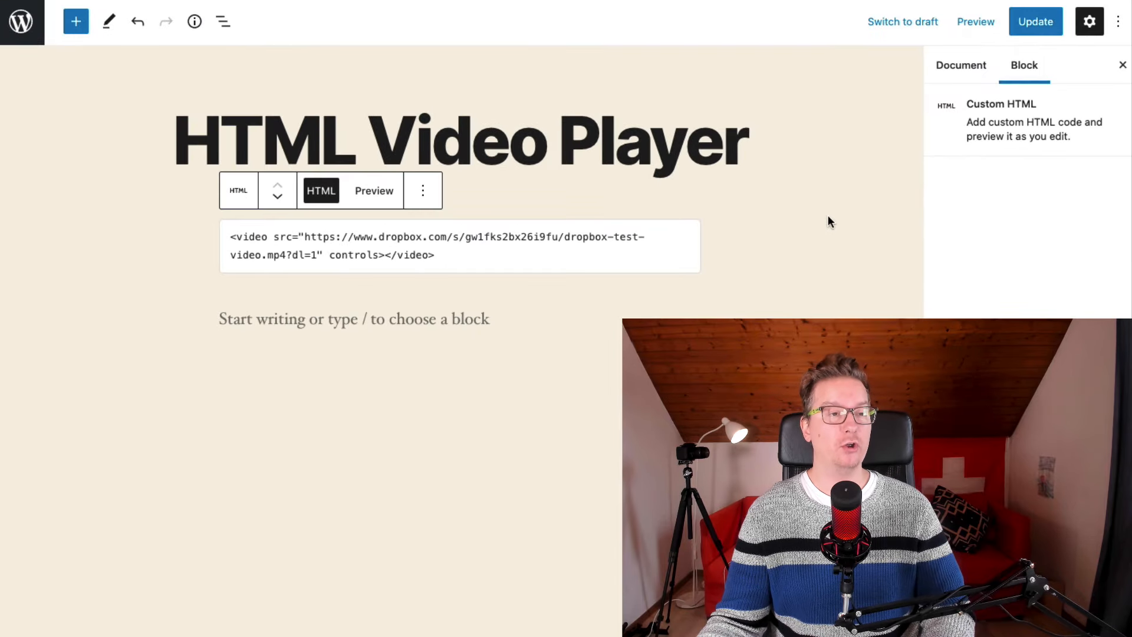
pyautogui.moveTo(1065, 43)
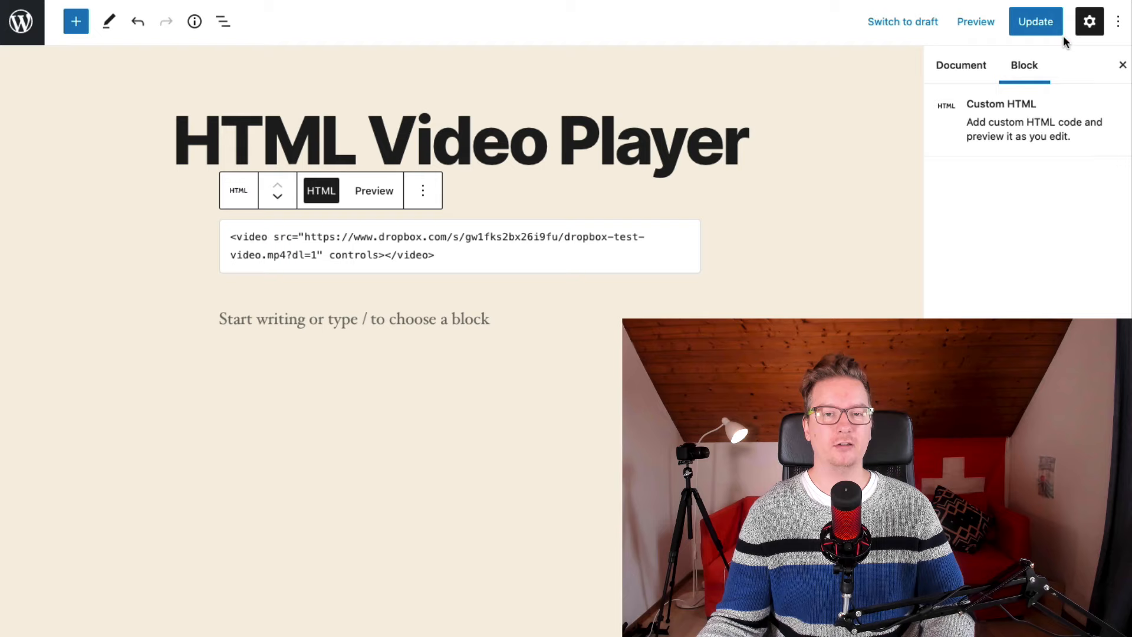
# - Update the post, play the Dropbox test video on the live page, then launch Safari
pyautogui.click(1035, 21)
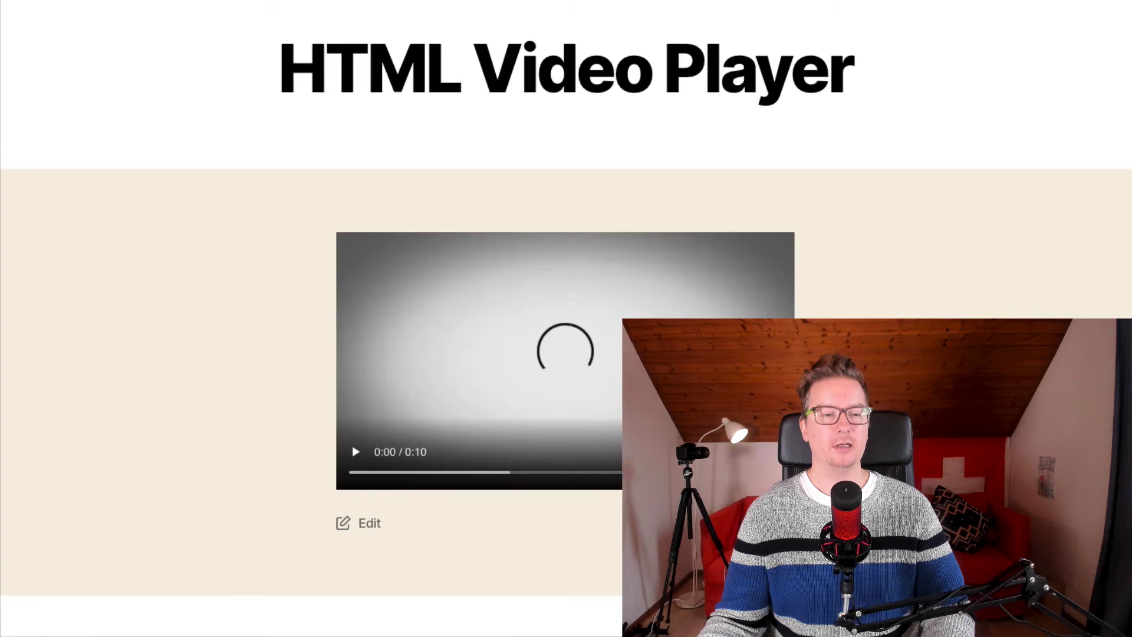
pyautogui.click(355, 452)
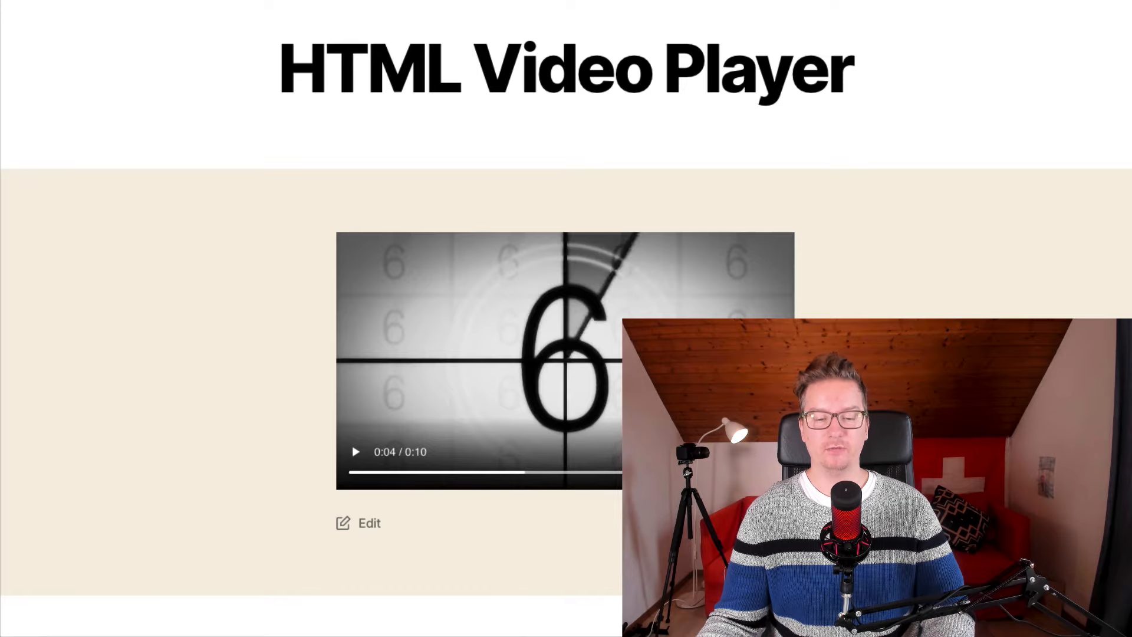
pyautogui.write('safari')
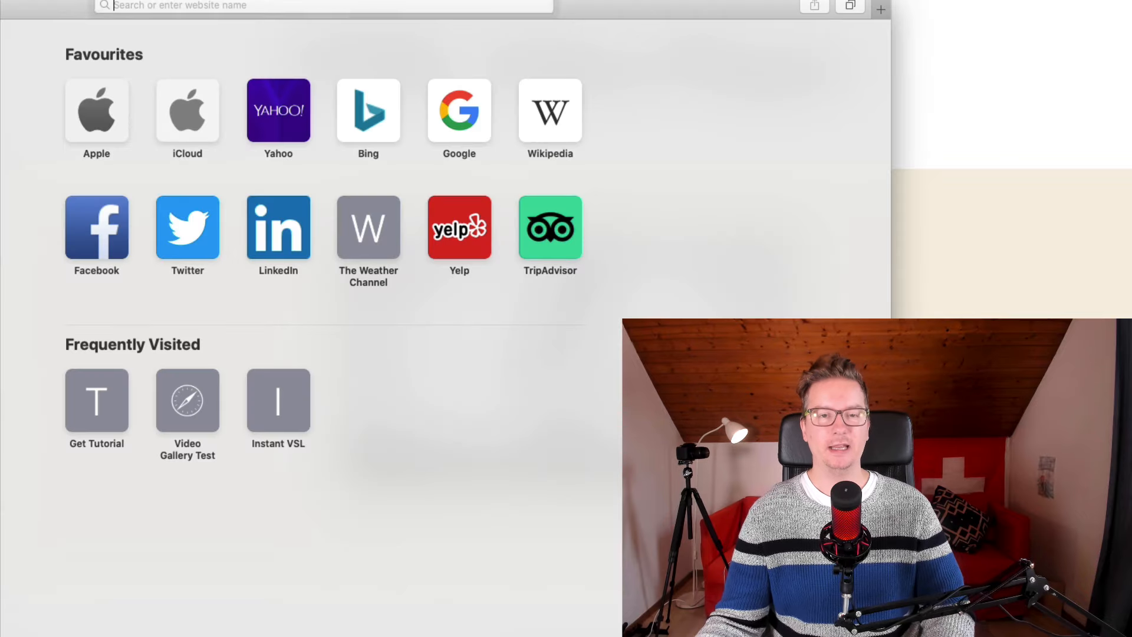
pyautogui.write('http://wp-video-streamer.test/html-video-player/')
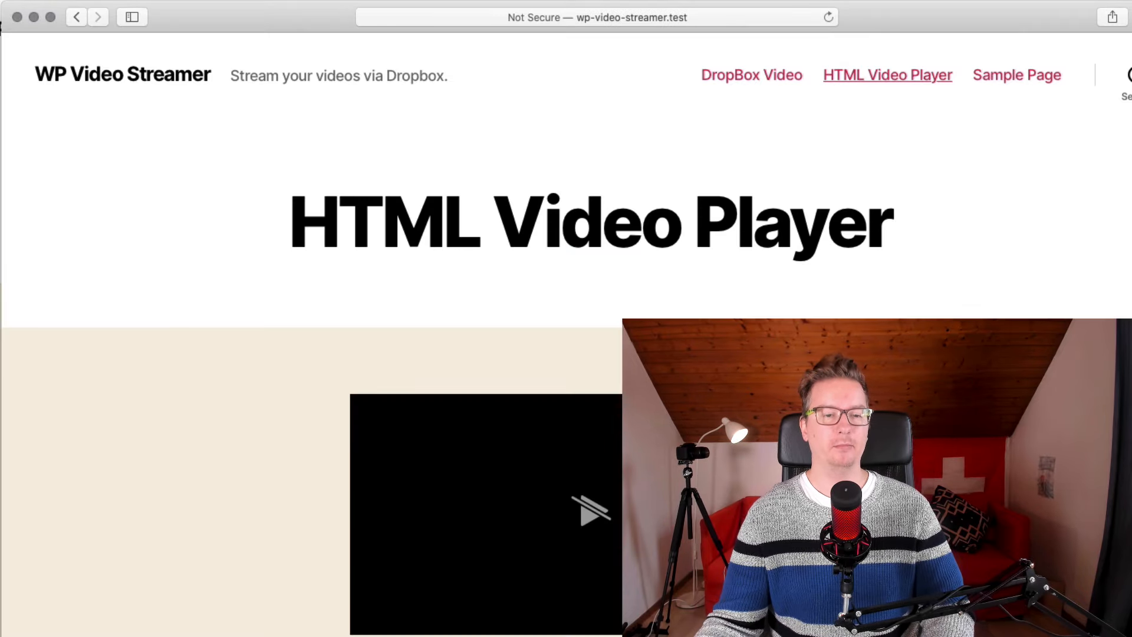
pyautogui.scroll(-3)
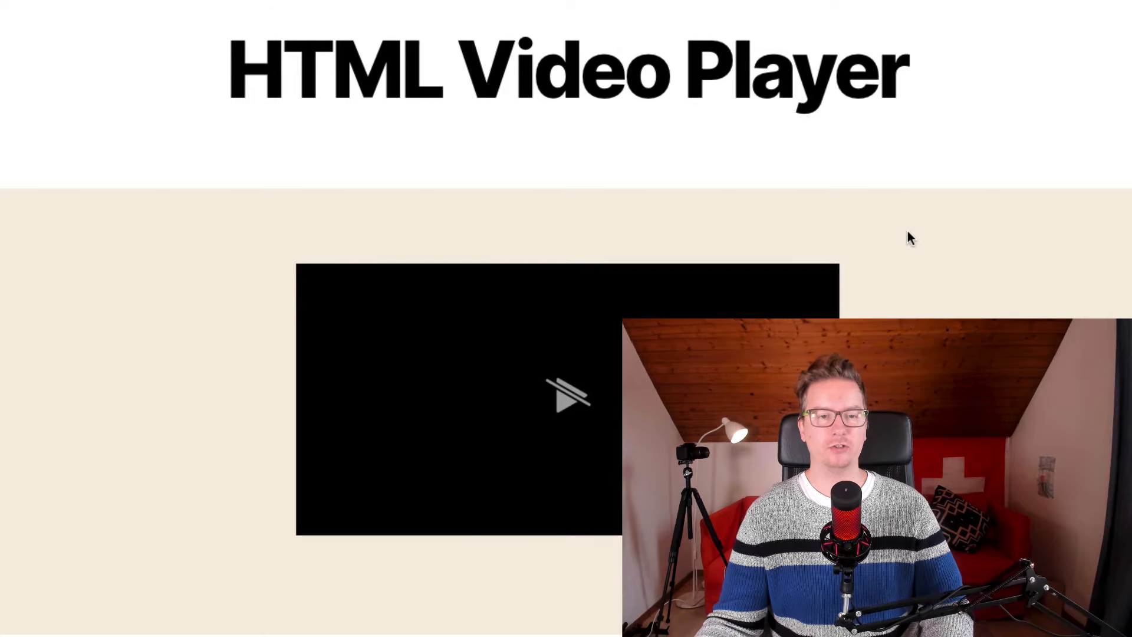
pyautogui.click(567, 397)
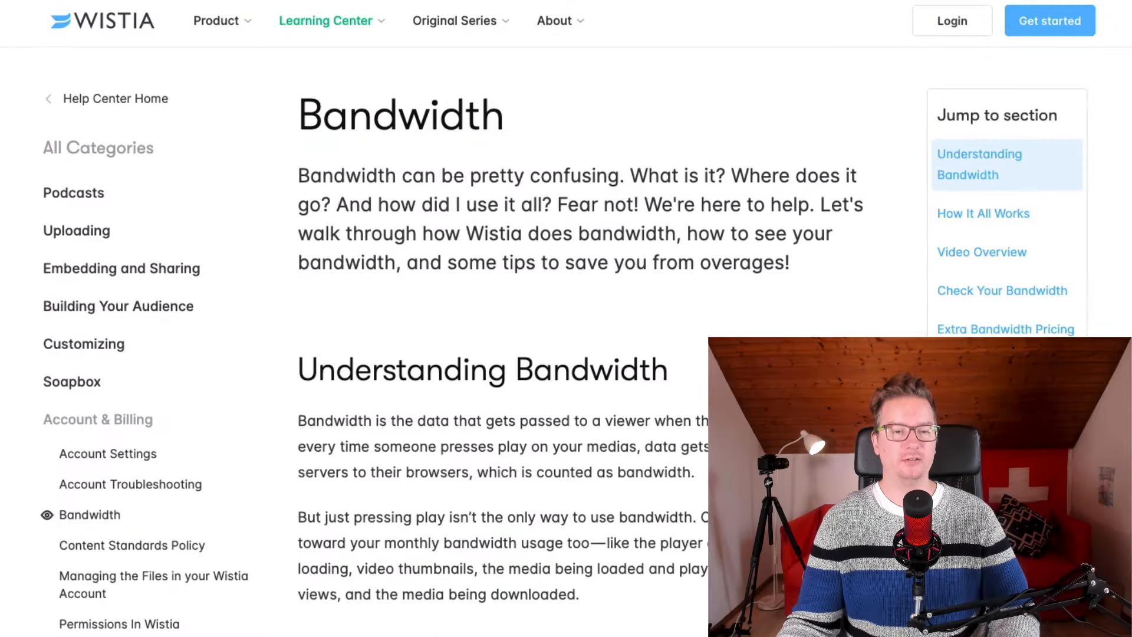
# - Scroll through the Wistia Bandwidth article on how bandwidth is counted
pyautogui.scroll(-3)
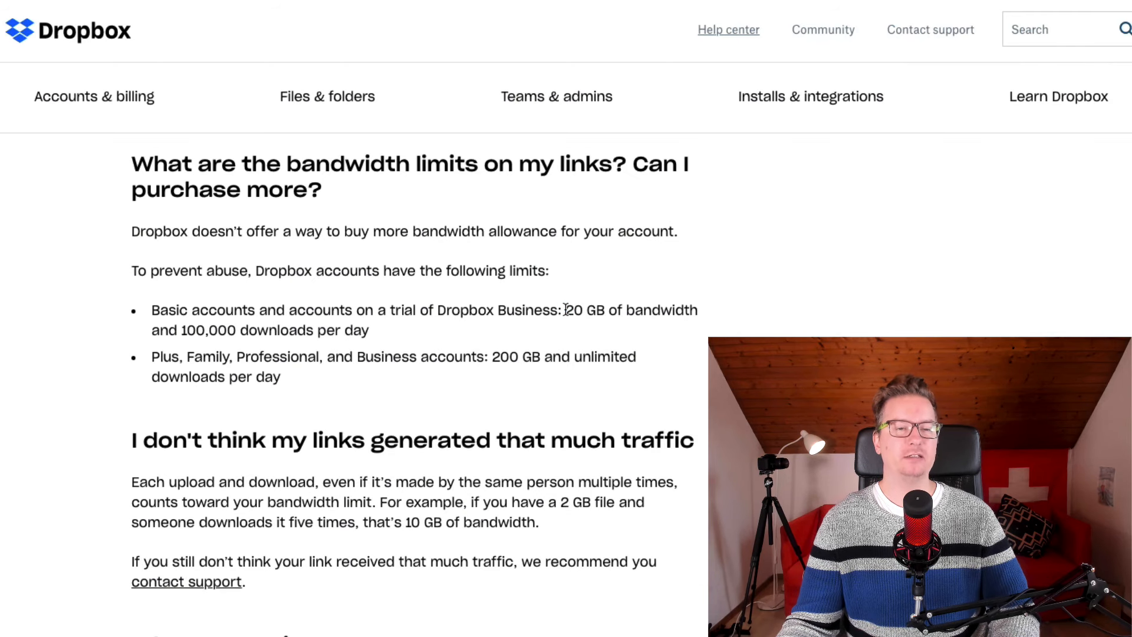
# - Highlight the 20 GB shared-link bandwidth limit for basic Dropbox accounts
pyautogui.doubleClick(586, 310)
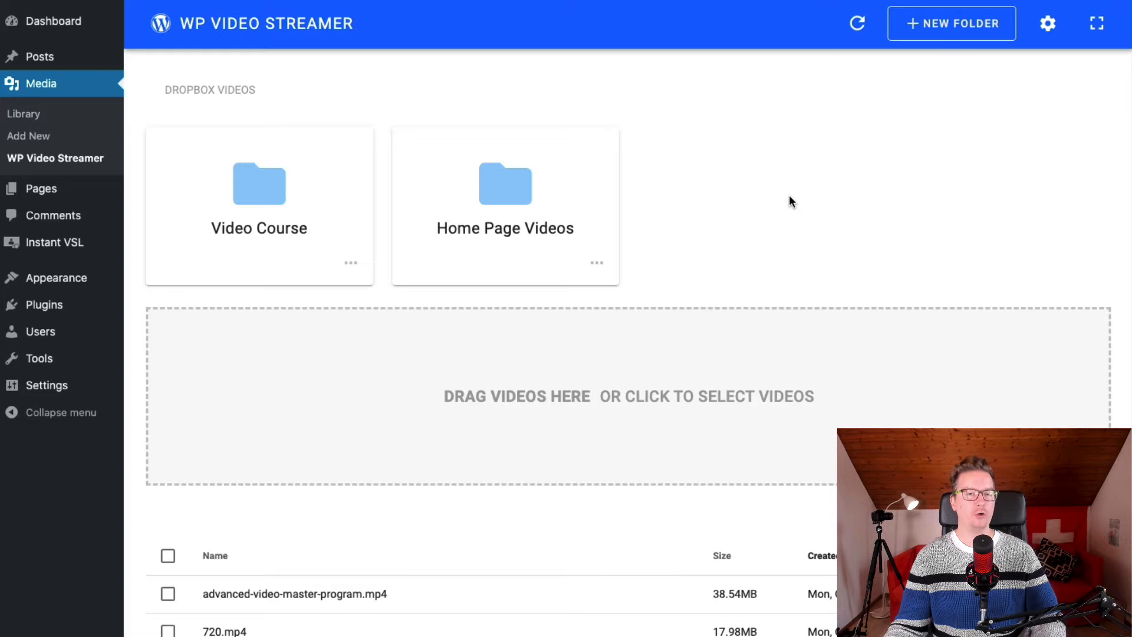
pyautogui.moveTo(805, 209)
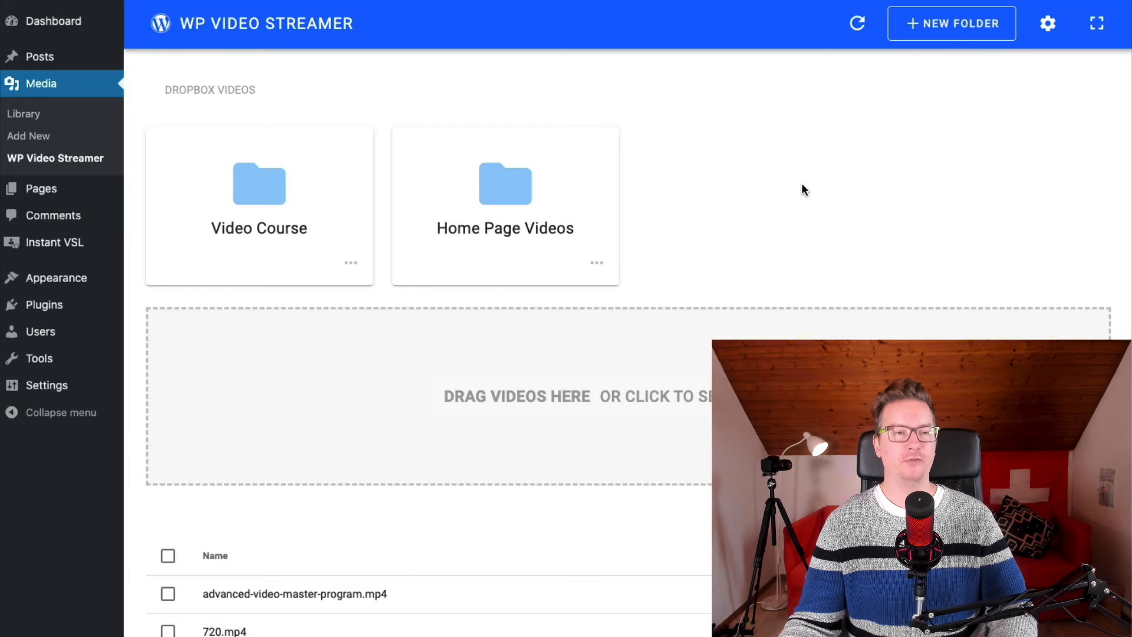
pyautogui.moveTo(873, 227)
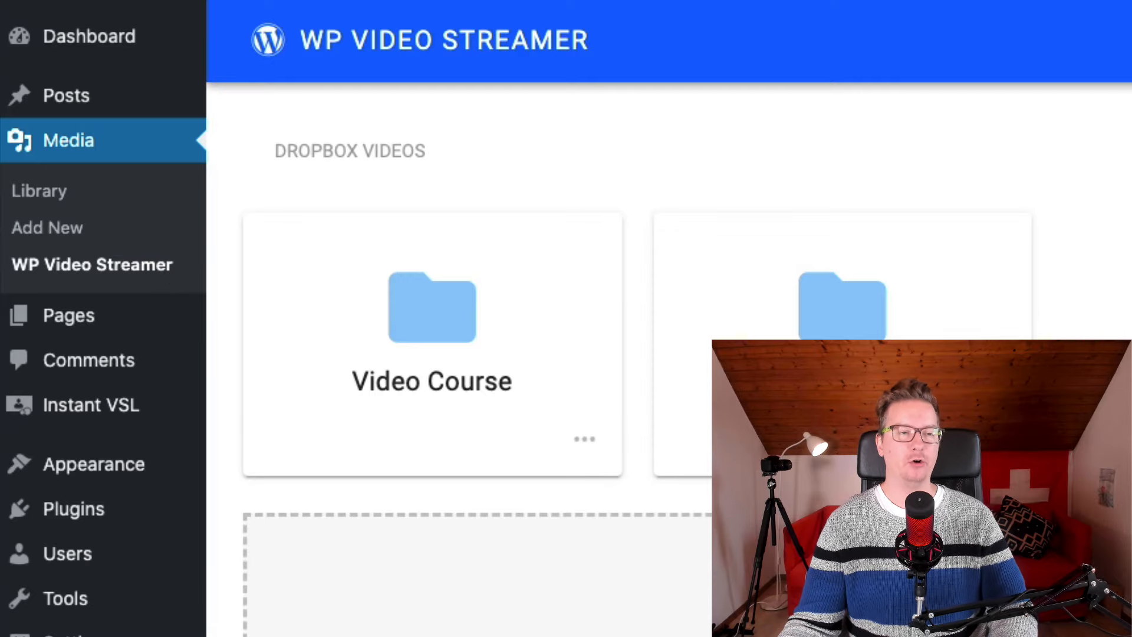
# - Scroll the Dropbox Videos page showing the Video Course and Home Page Videos folders
pyautogui.scroll(-3)
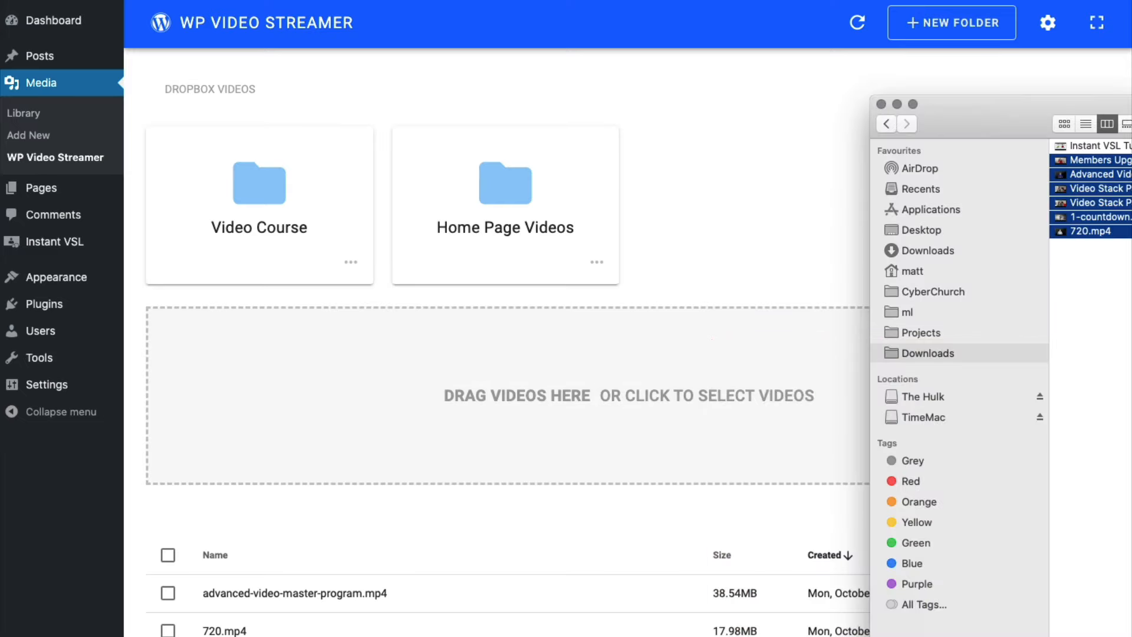
# - Upload 1-countdown.mp4 so the Dropbox video list grows to seven videos
pyautogui.scroll(-3)
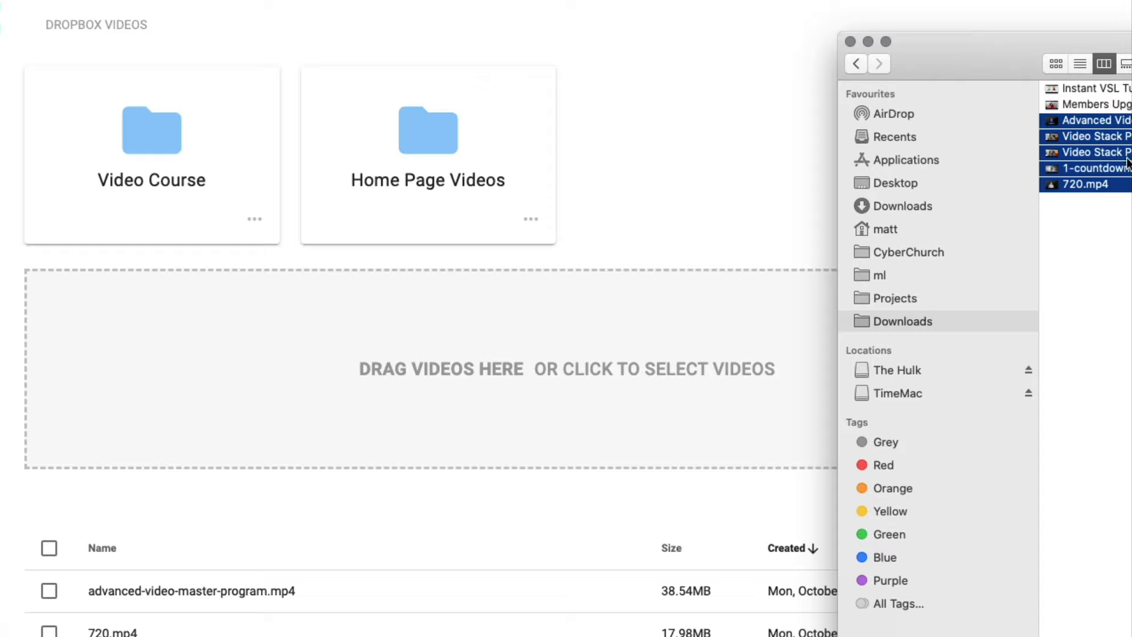
pyautogui.click(1097, 167)
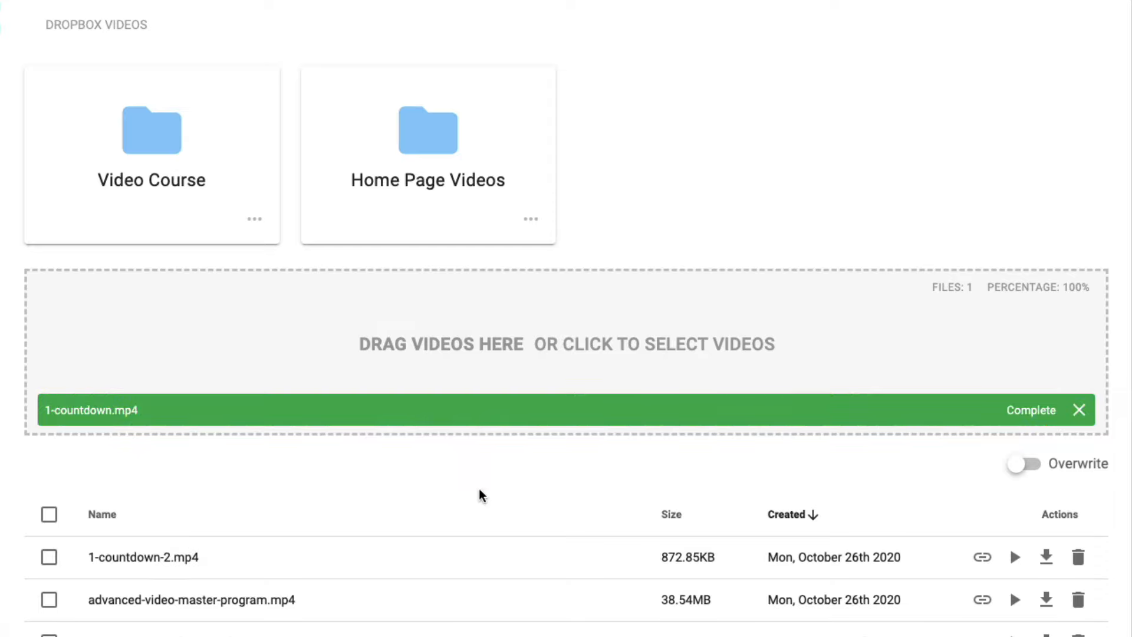
pyautogui.moveTo(555, 462)
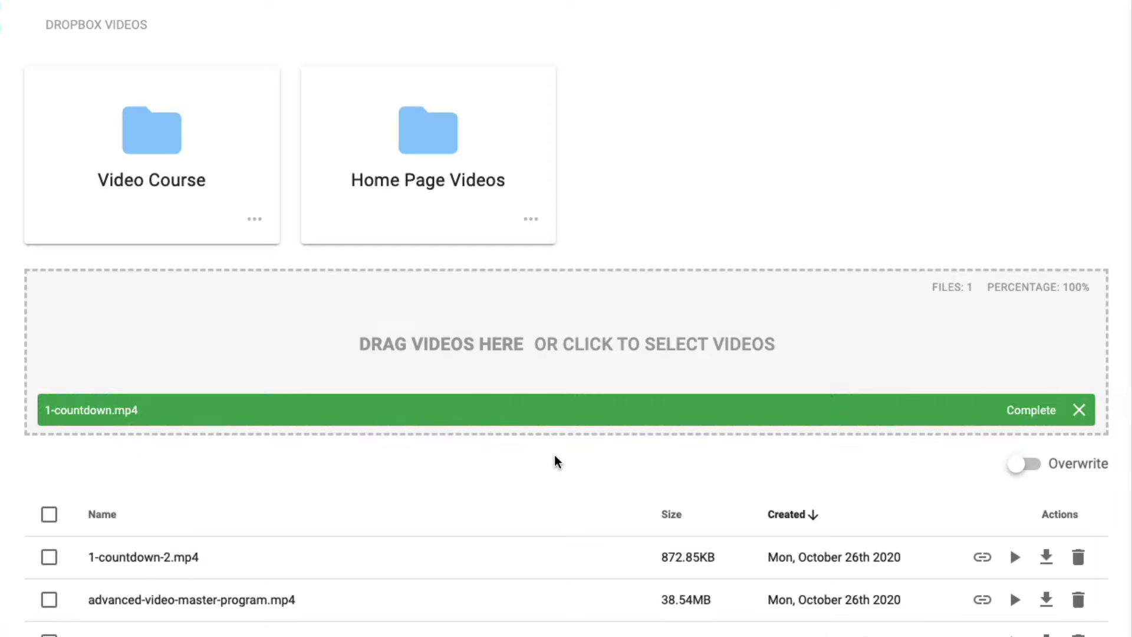
pyautogui.scroll(-3)
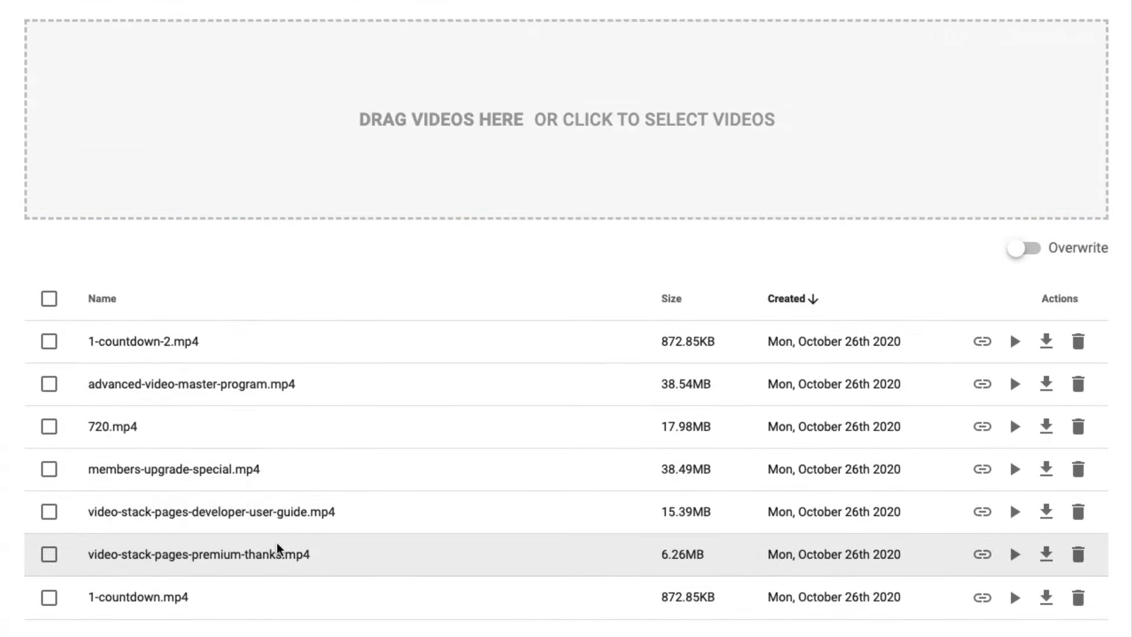
pyautogui.scroll(-3)
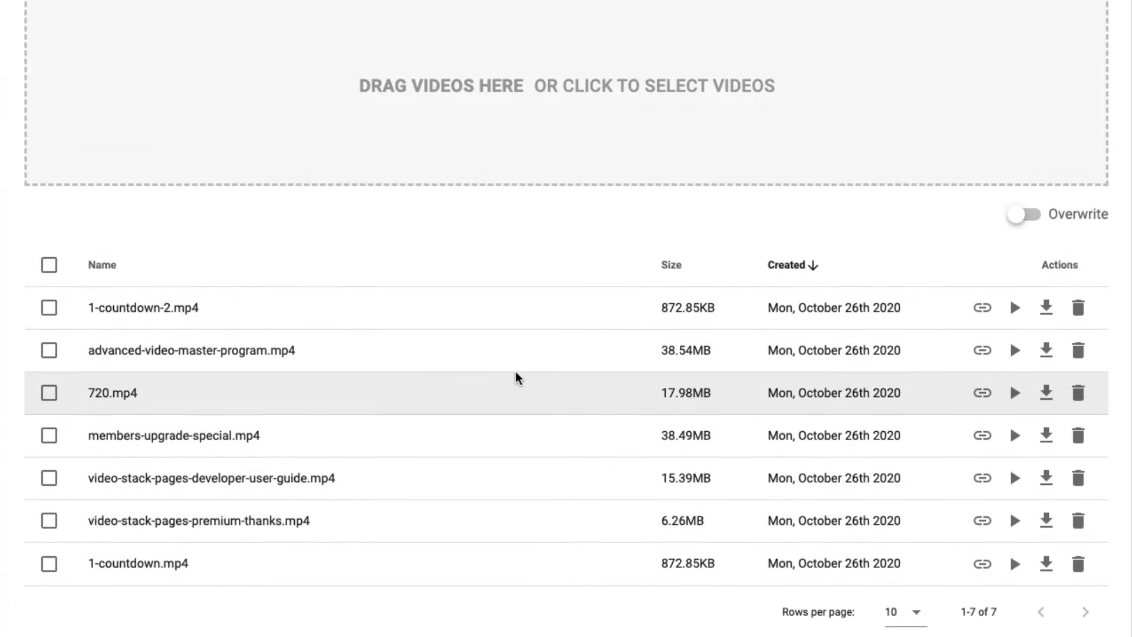
pyautogui.moveTo(262, 319)
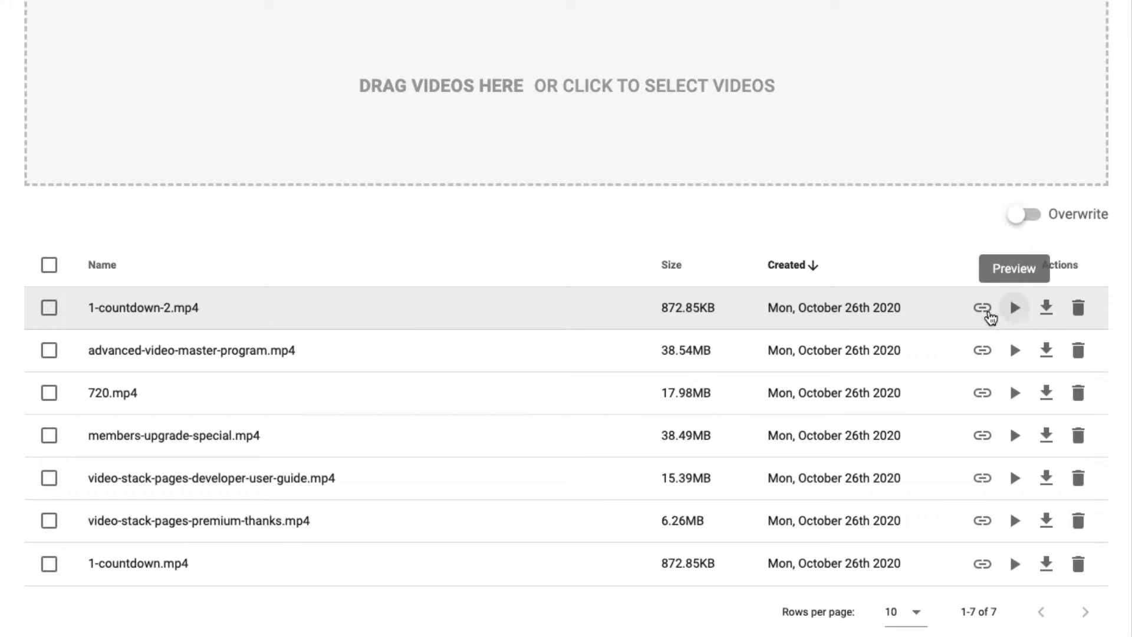
# - Get the stream link for 1-countdown-2.mp4 with Include Extension ticked so it ends in .mp4
pyautogui.click(980, 308)
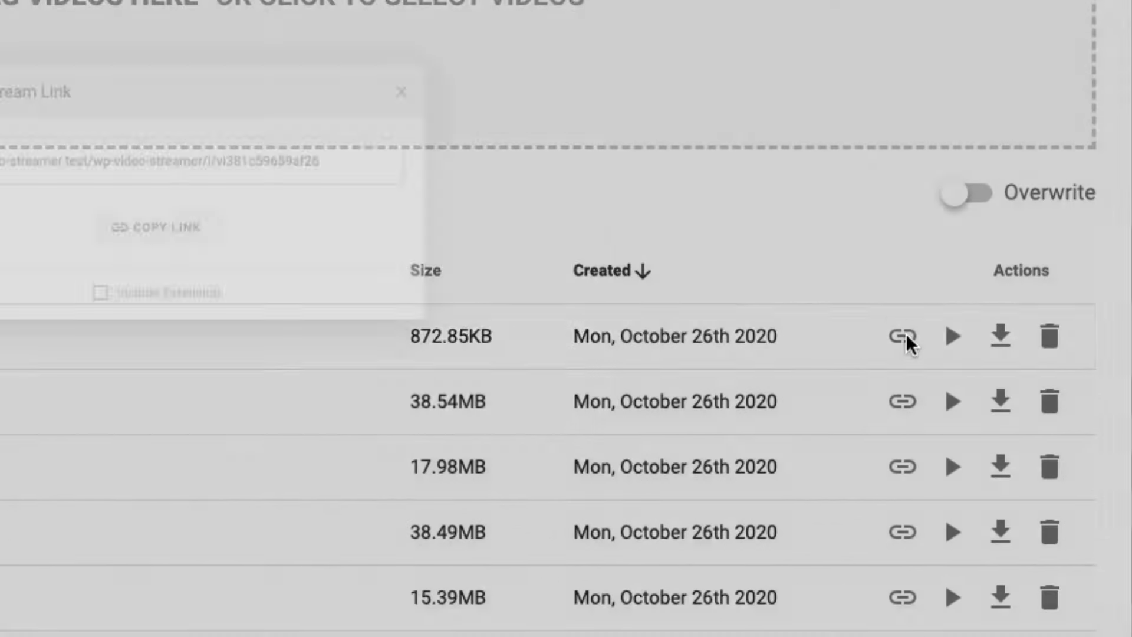
pyautogui.click(900, 336)
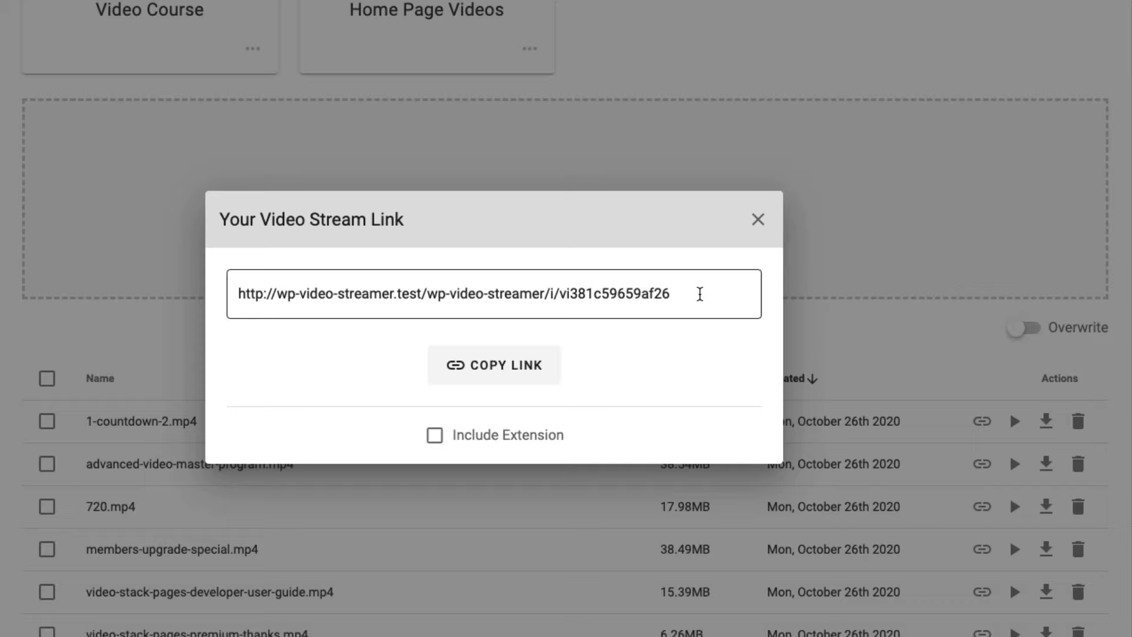
pyautogui.click(434, 435)
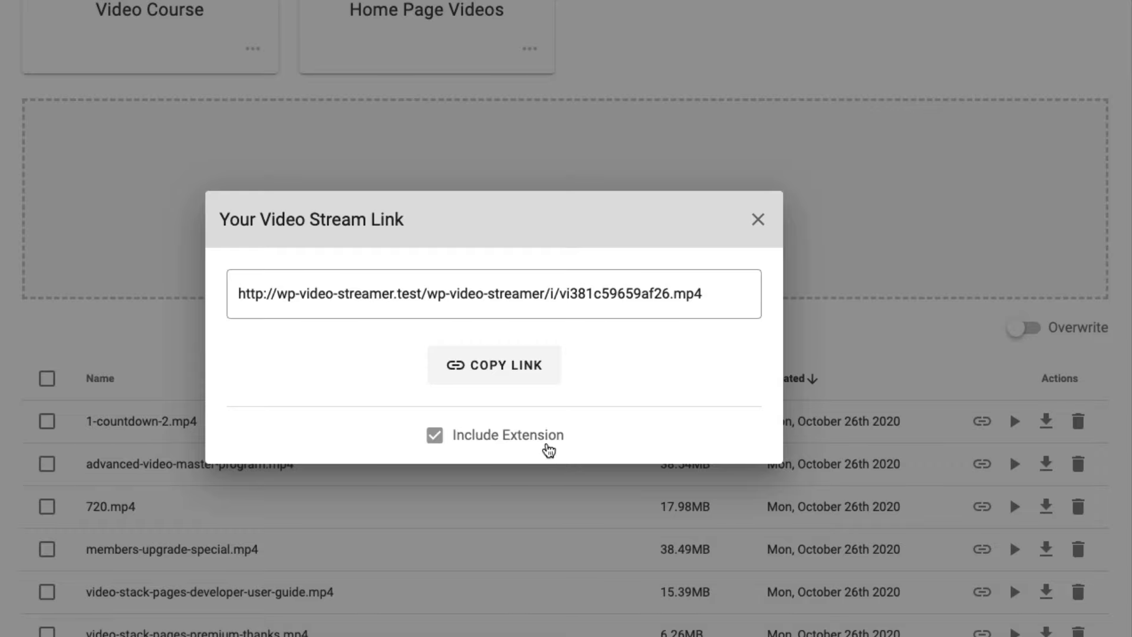
pyautogui.click(435, 435)
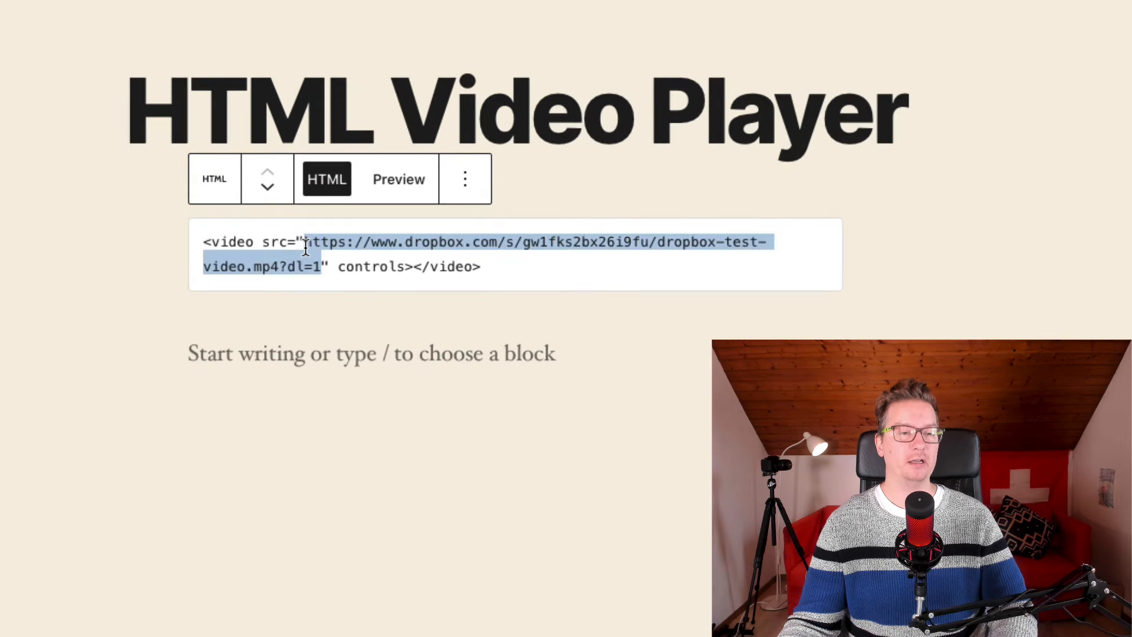
# - Replace the Dropbox URL in the video src with the wp-video-streamer stream link and try playing it
pyautogui.write('http://wp-video-streamer.test/wp-video-streamer/i/vi381c59659a126')
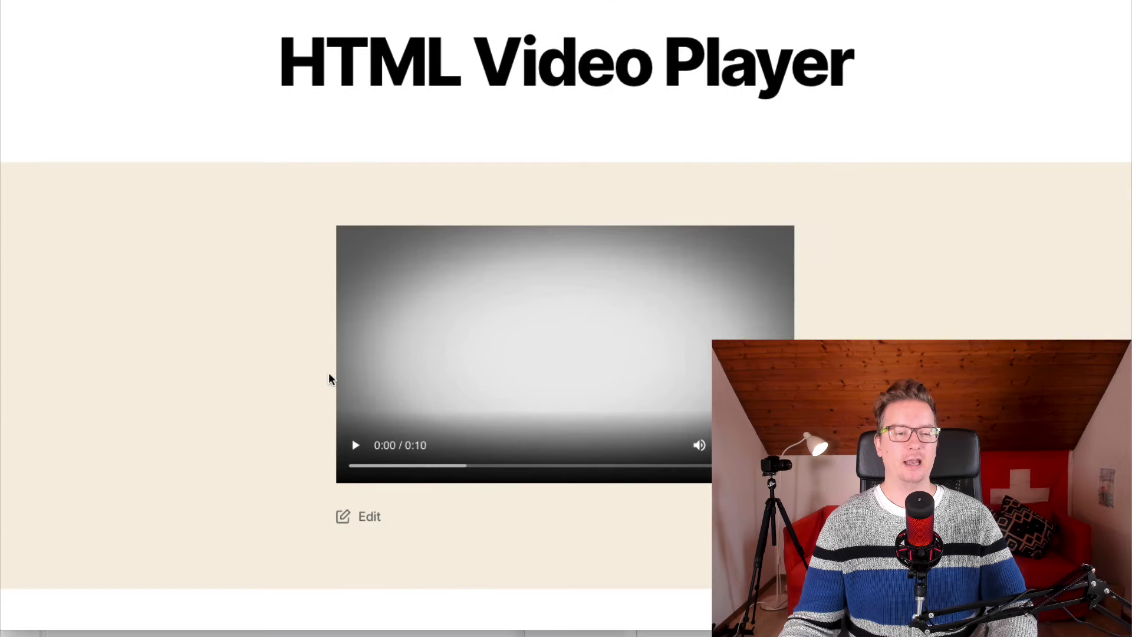
pyautogui.moveTo(355, 445)
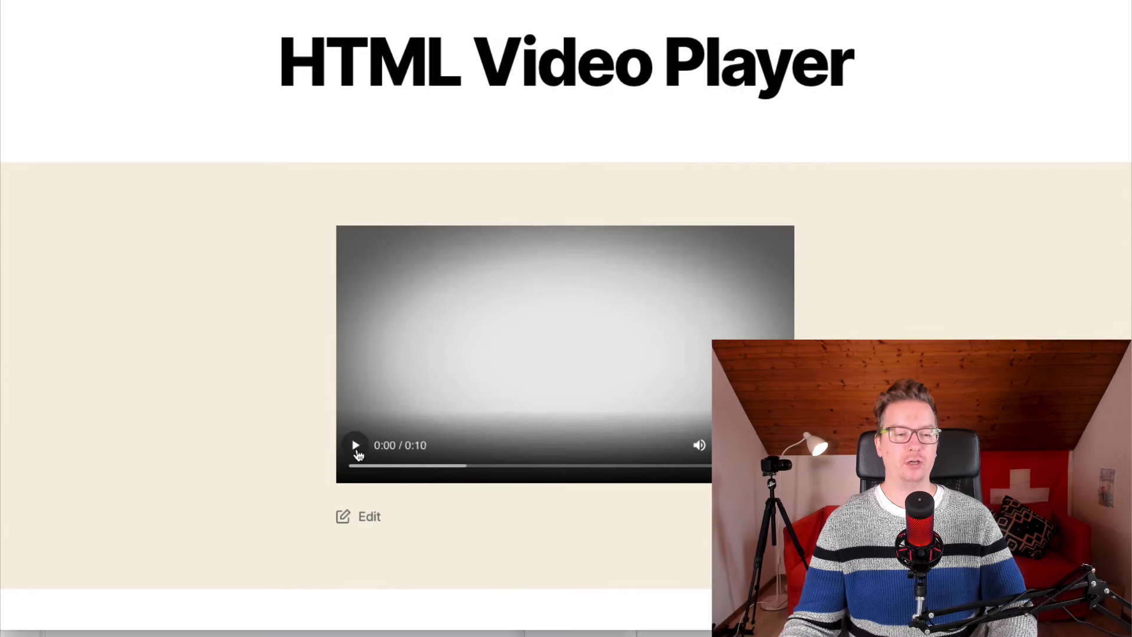
pyautogui.click(355, 444)
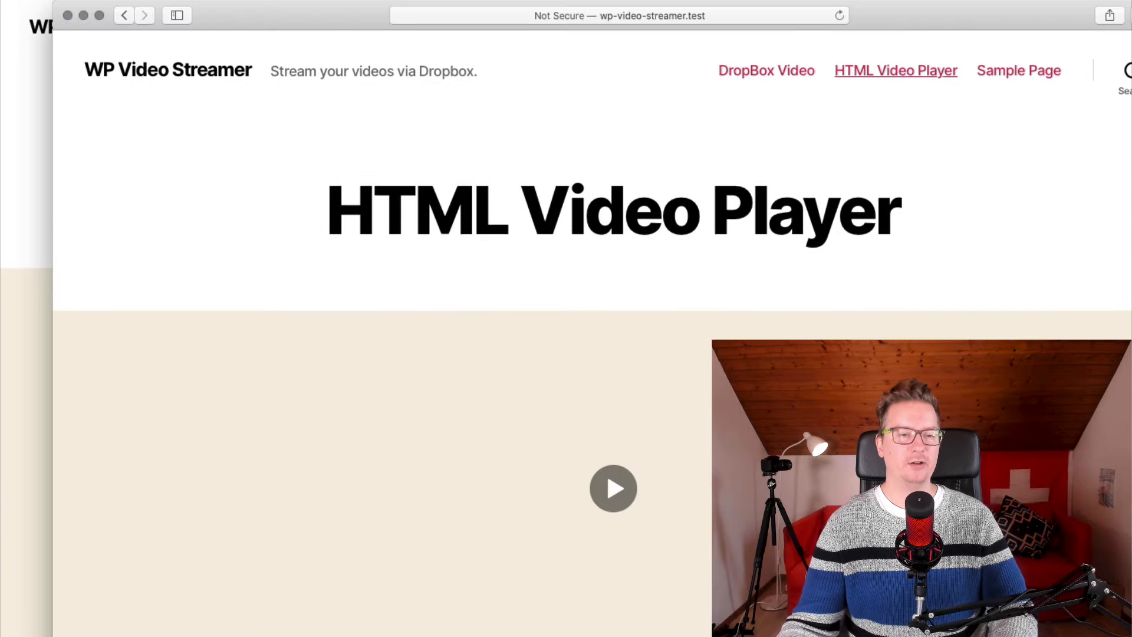
# - Play and pause the countdown video on the HTML Video Player page, then return to its stream link
pyautogui.scroll(-3)
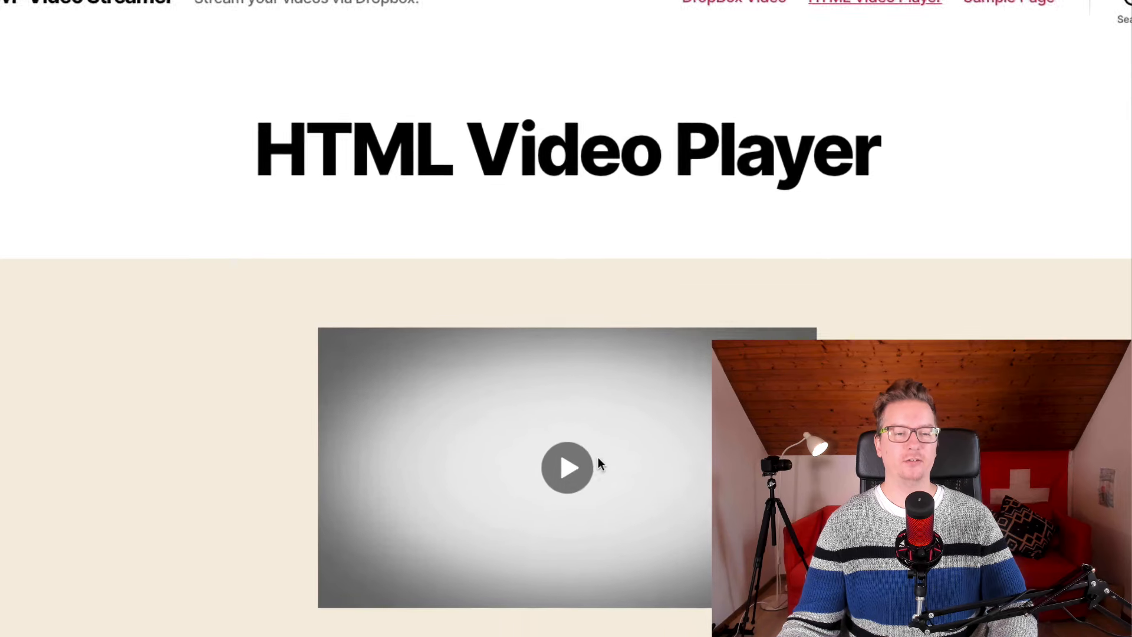
pyautogui.click(567, 468)
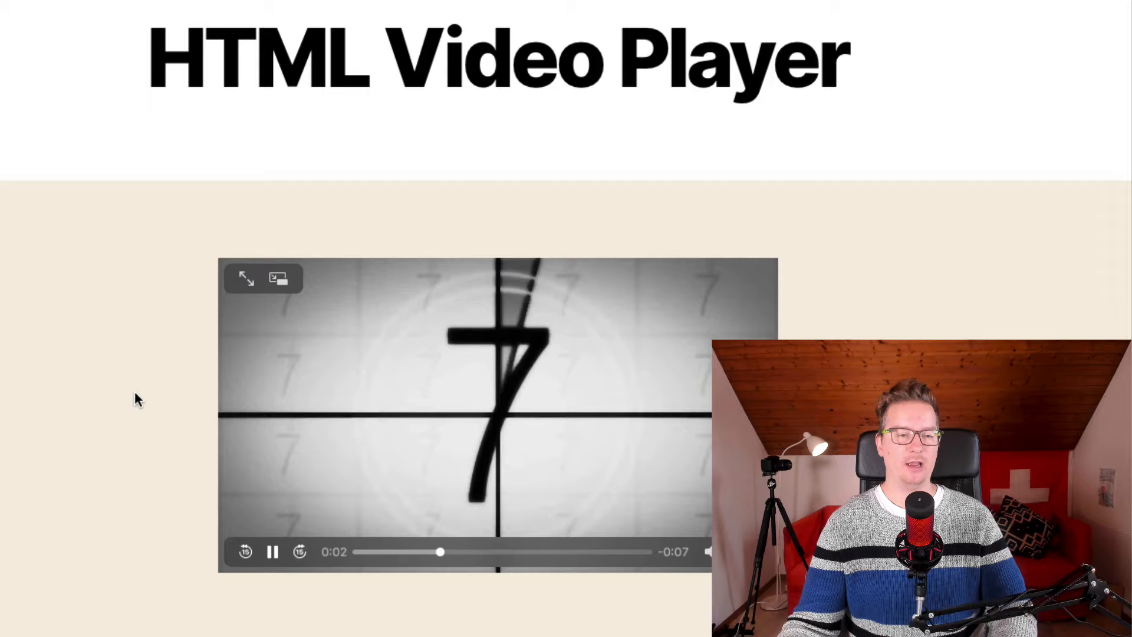
pyautogui.click(273, 552)
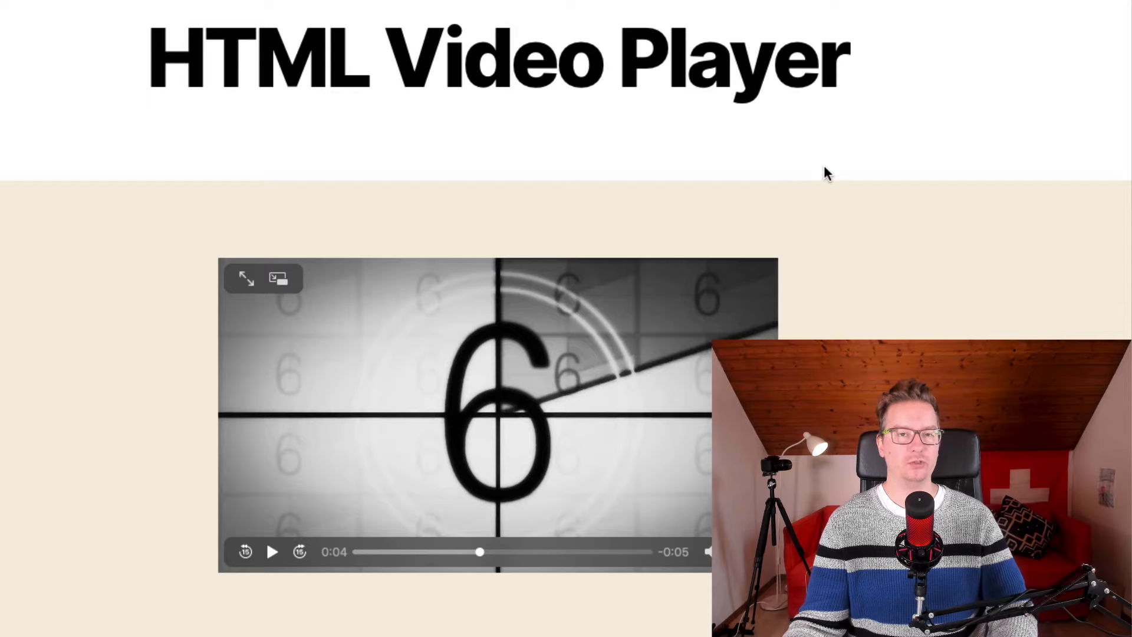
pyautogui.moveTo(802, 152)
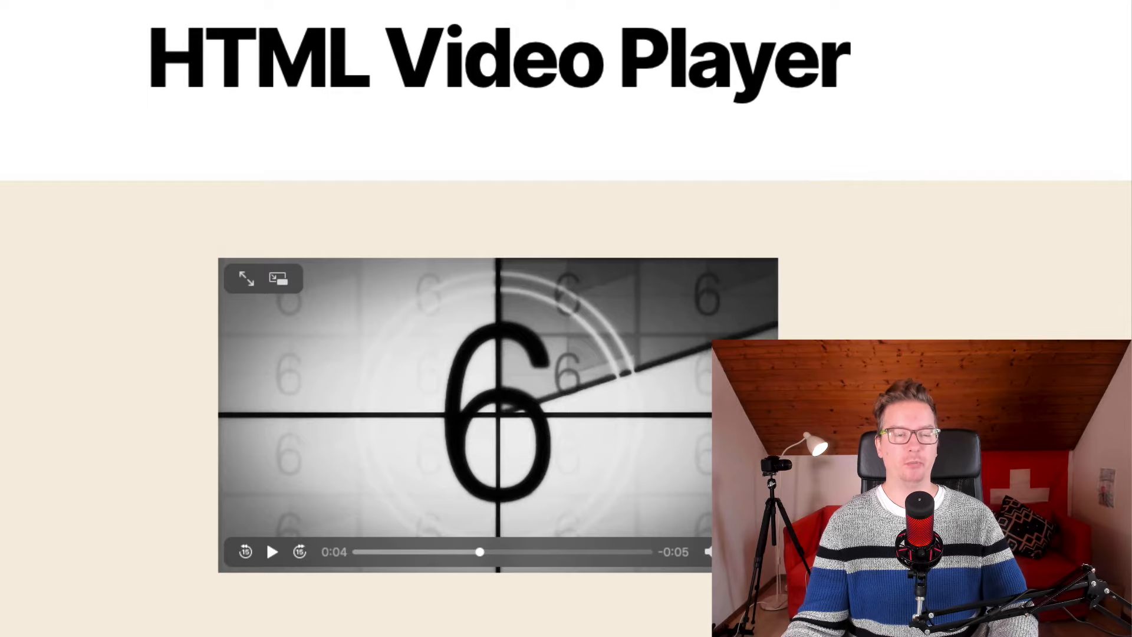
pyautogui.moveTo(247, 146)
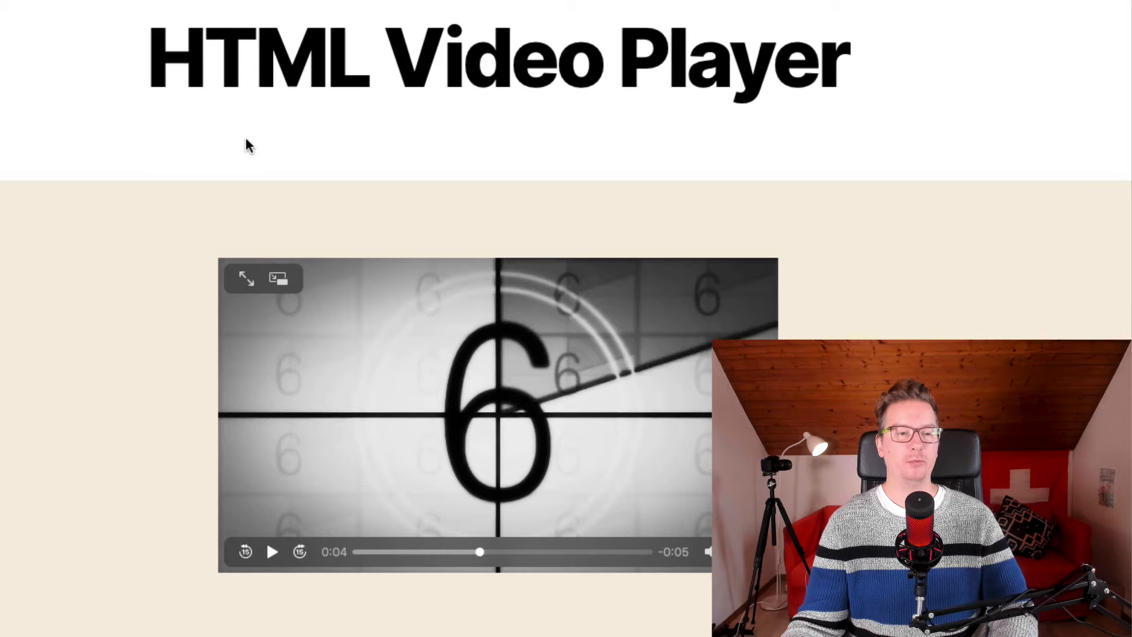
pyautogui.scroll(-3)
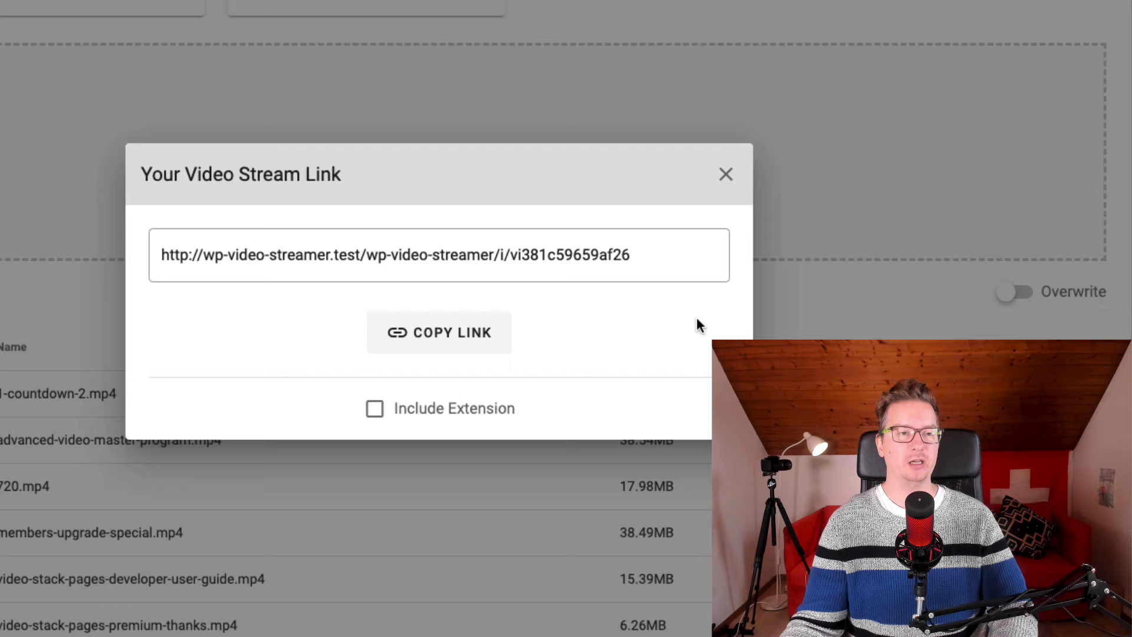
pyautogui.moveTo(686, 385)
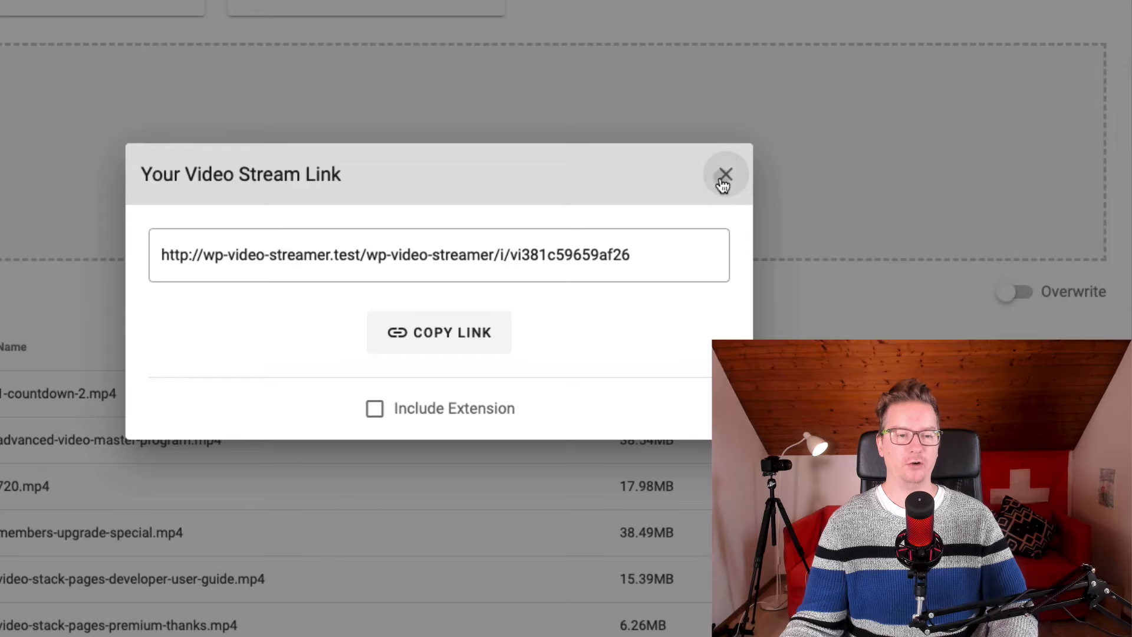
# - Dismiss the Video Stream Link dialog and start a new Dropbox videos folder
pyautogui.click(727, 175)
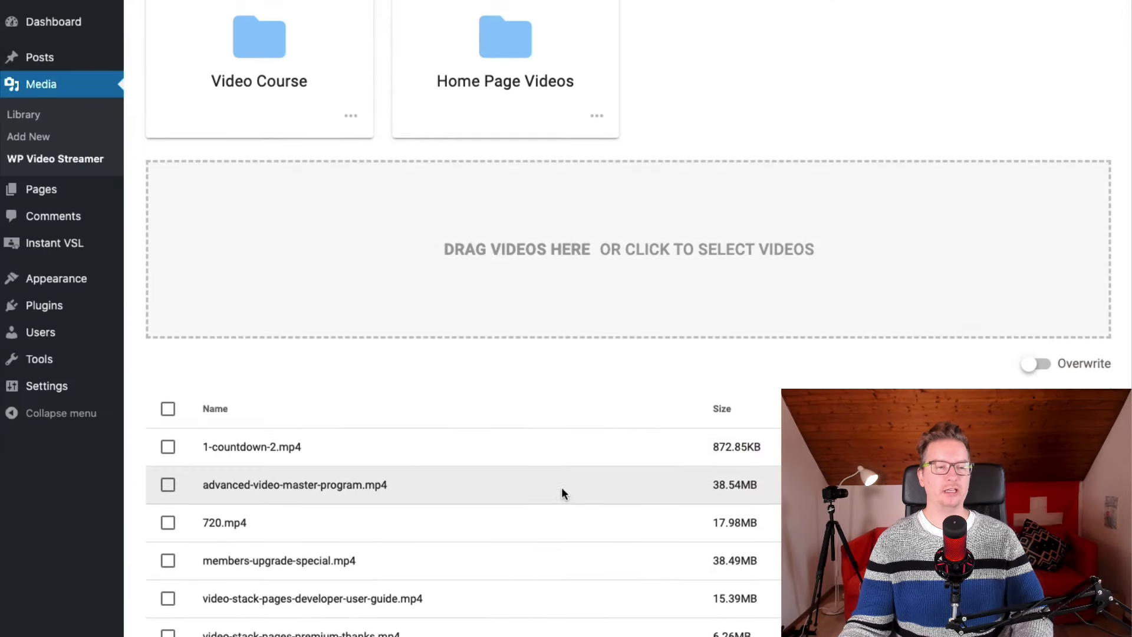
pyautogui.scroll(3)
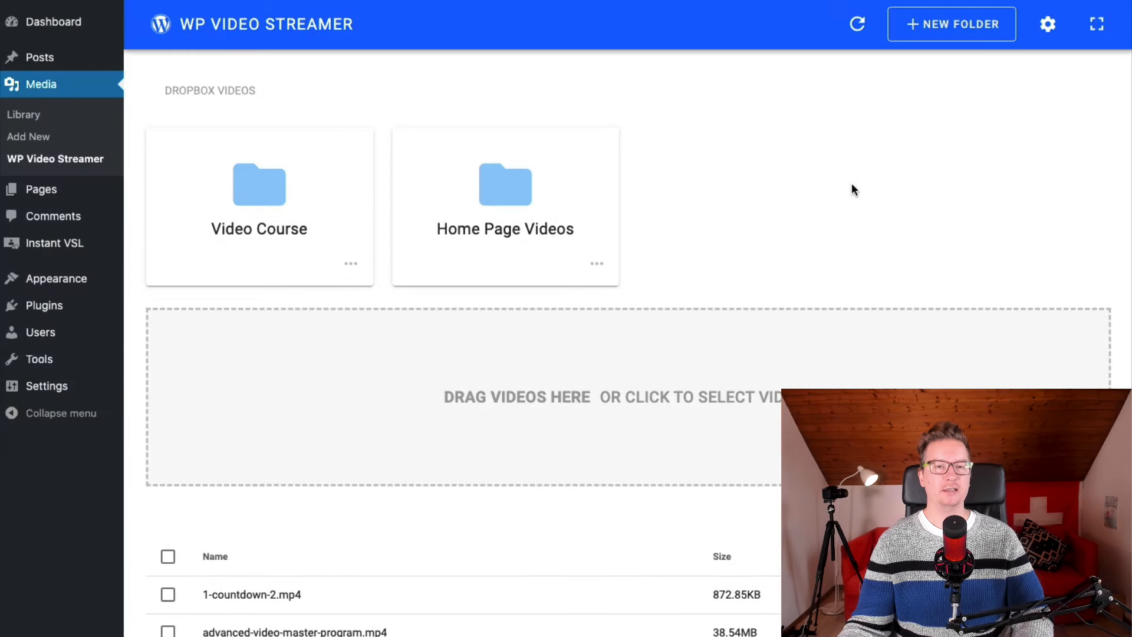
pyautogui.moveTo(375, 215)
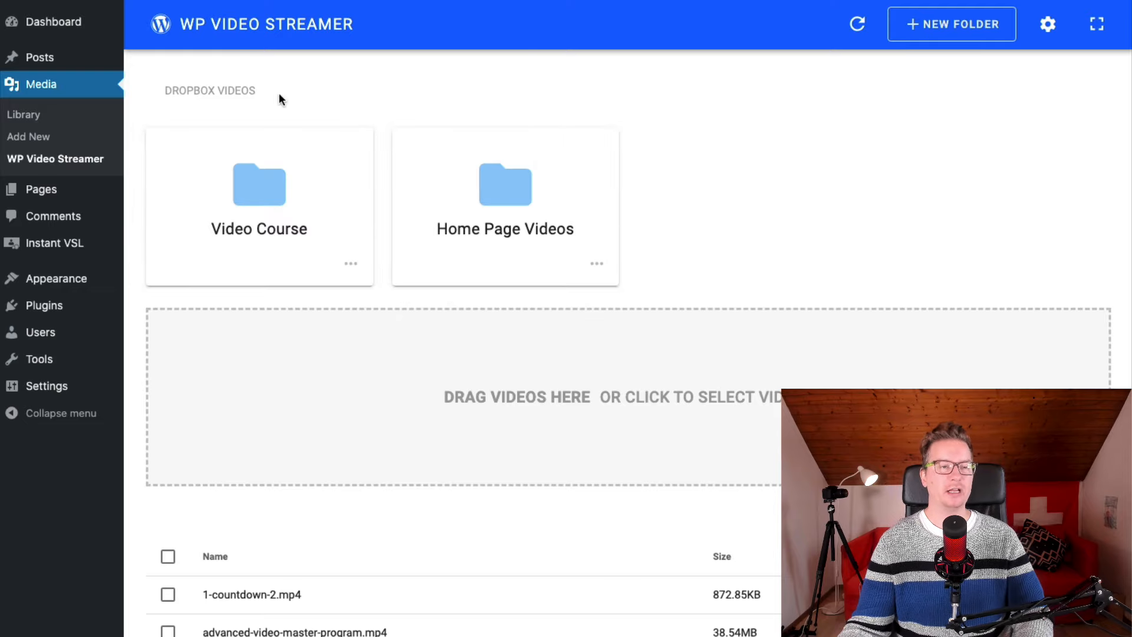
pyautogui.moveTo(720, 213)
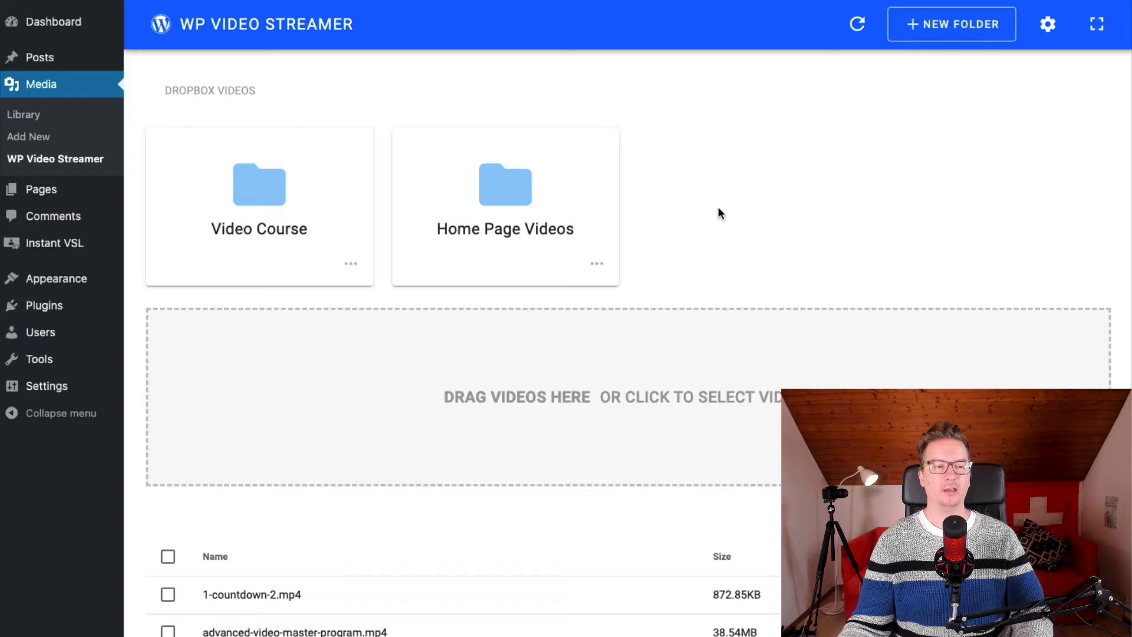
pyautogui.moveTo(189, 402)
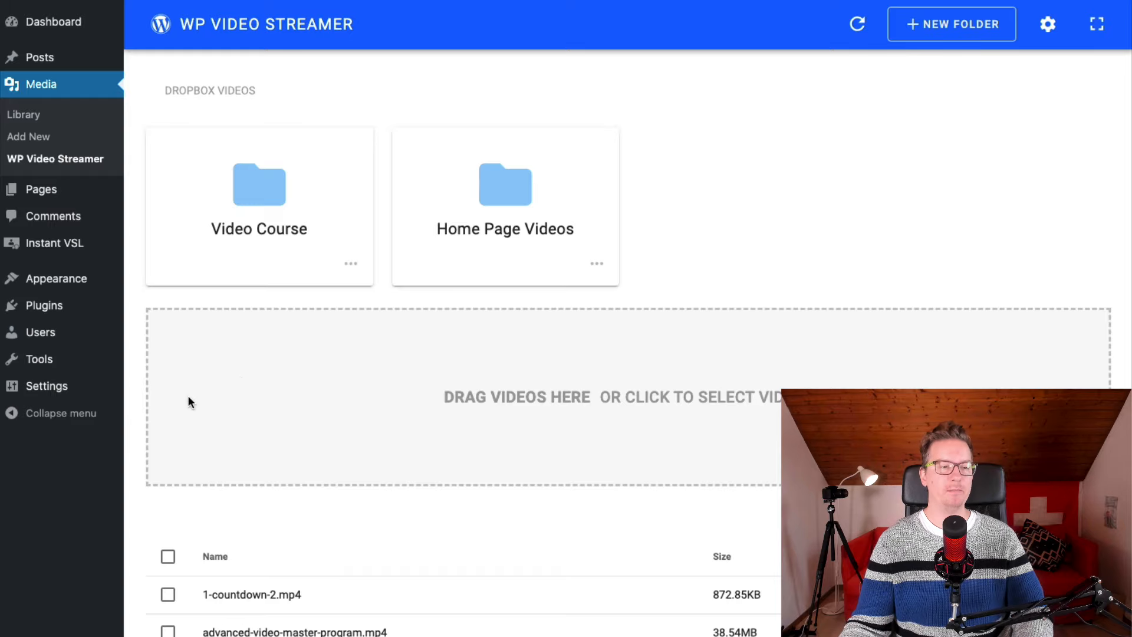
pyautogui.click(952, 24)
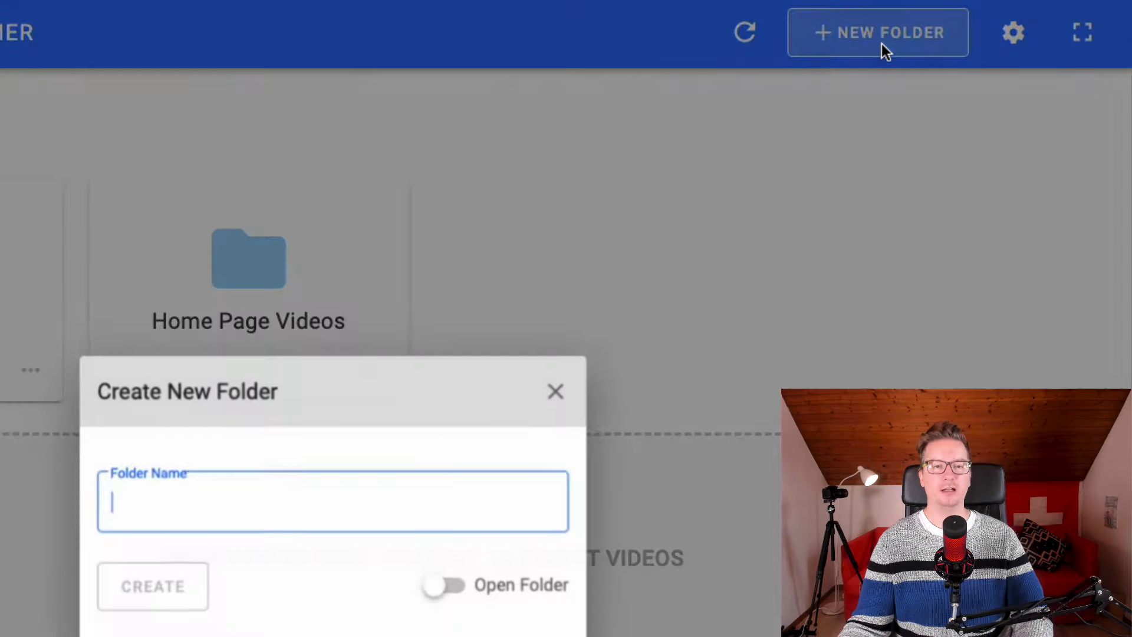
# - Create a folder named Members Videos and open it for uploading
pyautogui.write('Members Videos')
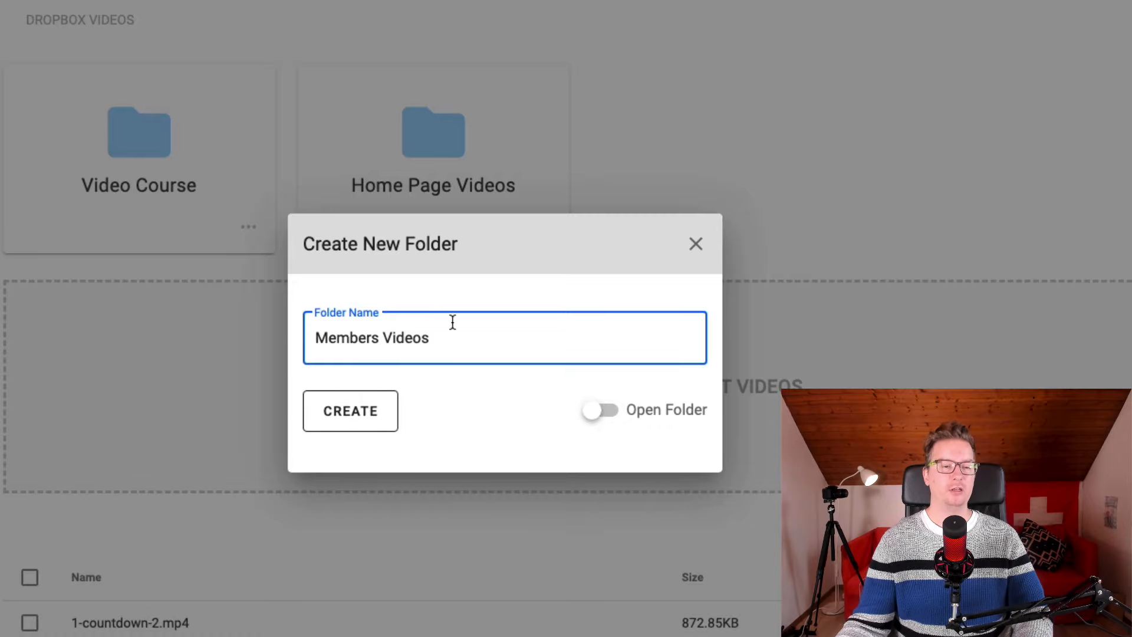
pyautogui.click(350, 410)
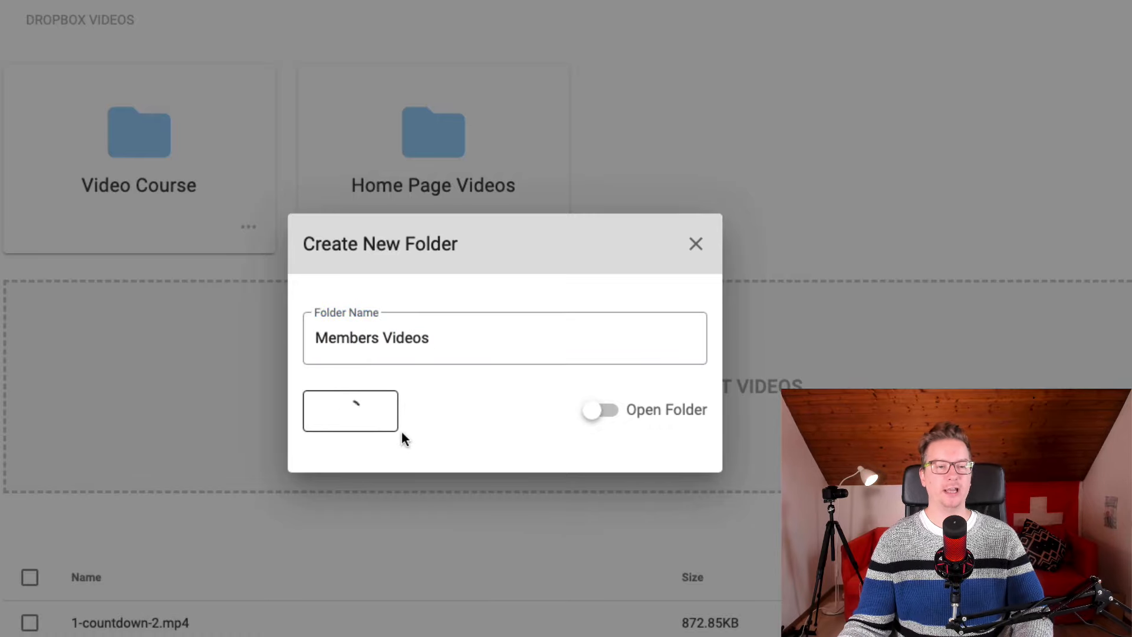
pyautogui.click(351, 410)
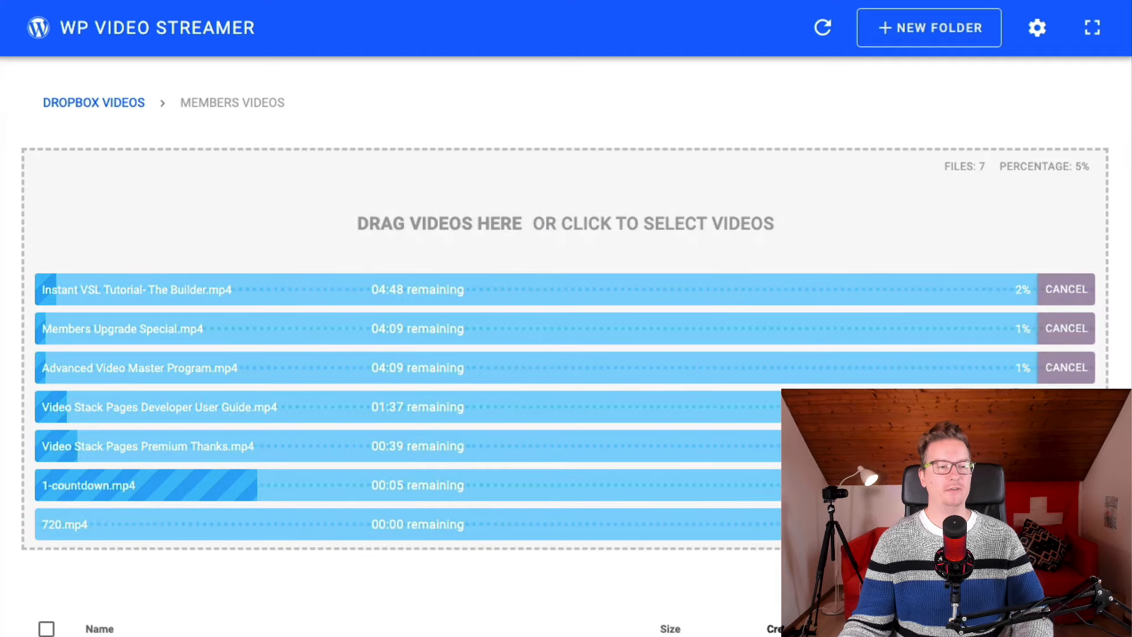
pyautogui.moveTo(469, 583)
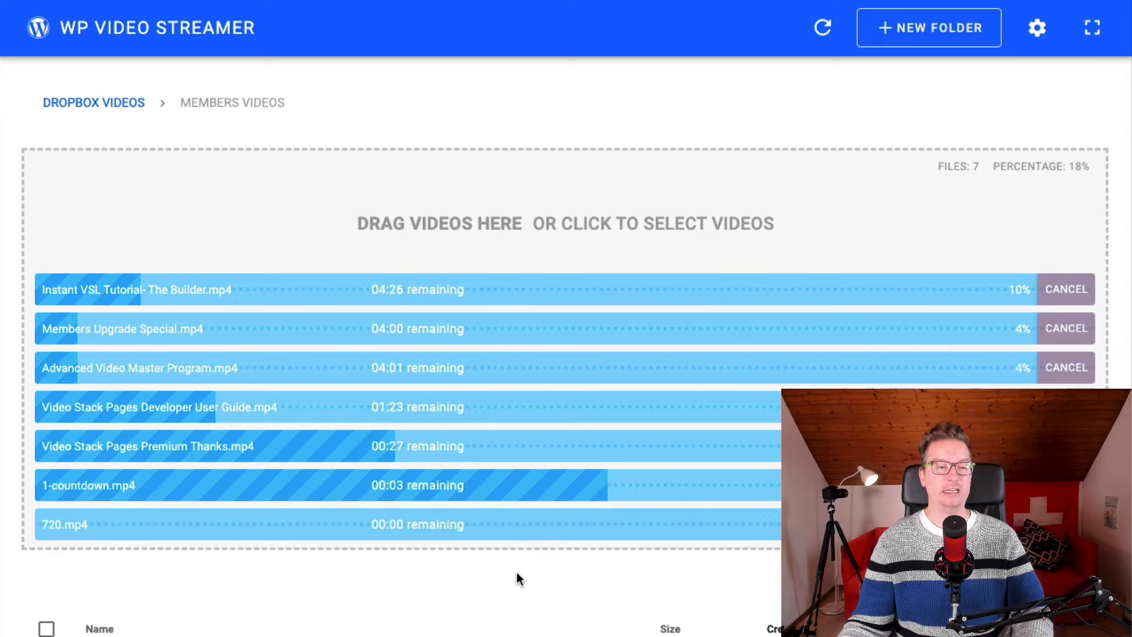
pyautogui.moveTo(549, 585)
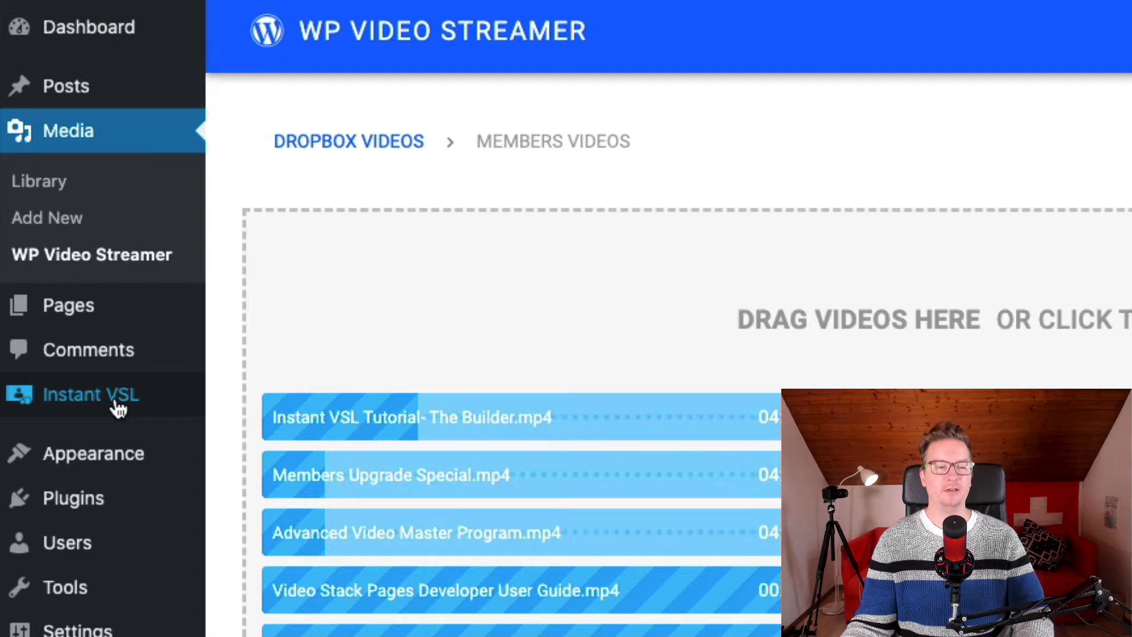
# - Go to the Instant VSL video players and view the WP Video Streamer Example builder
pyautogui.click(91, 393)
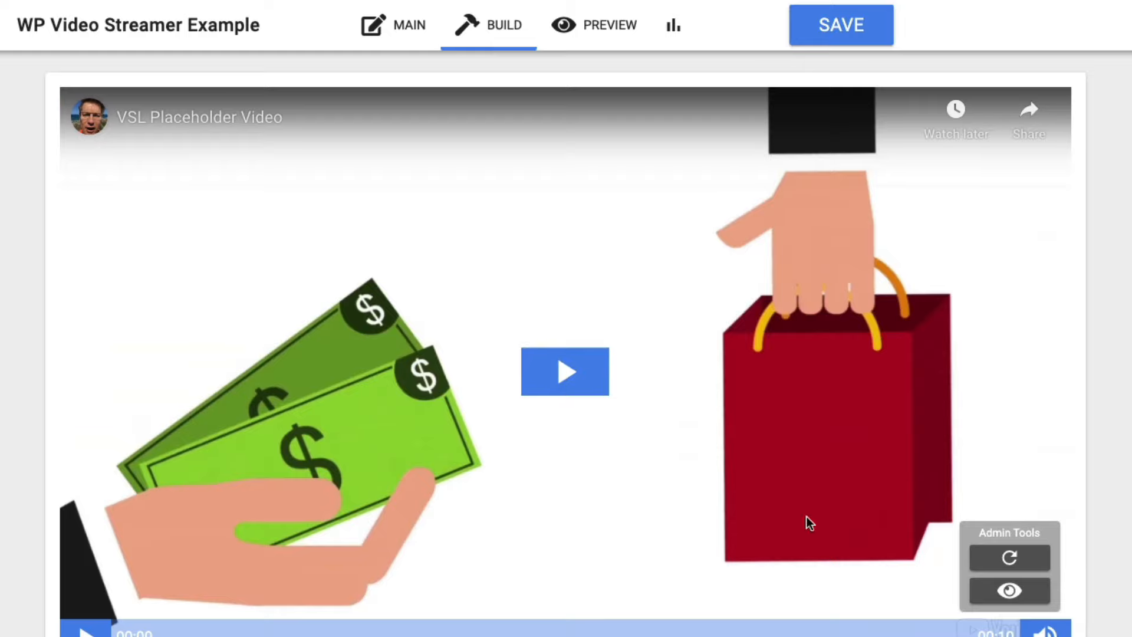
pyautogui.scroll(-3)
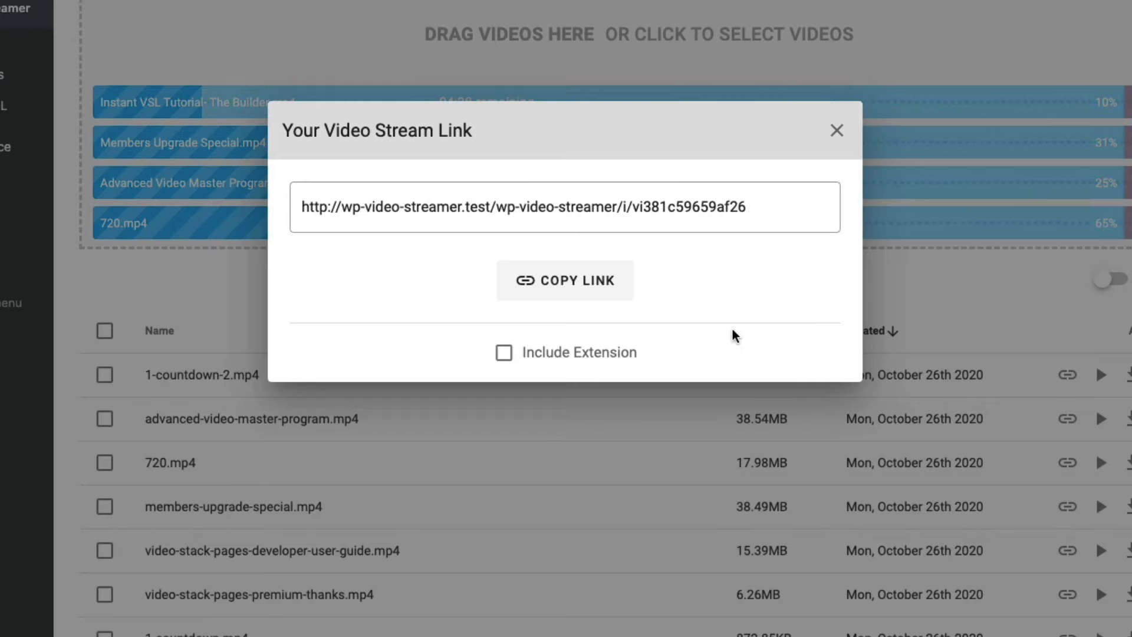
# - Tick Include Extension so the countdown video's stream link ends with .mp4
pyautogui.click(504, 353)
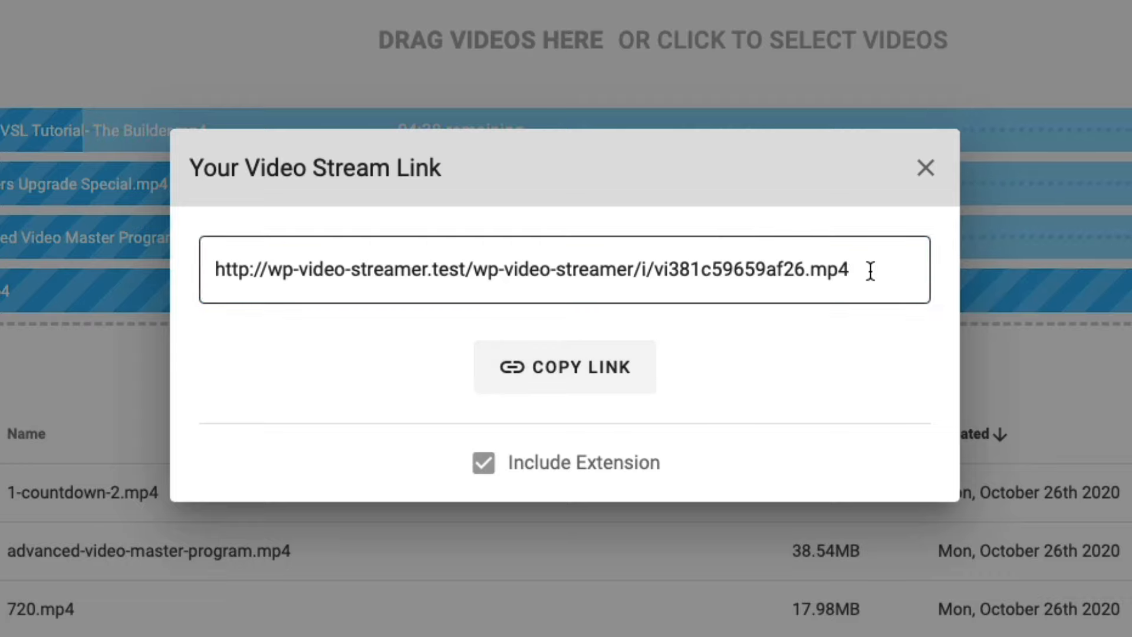
pyautogui.moveTo(846, 355)
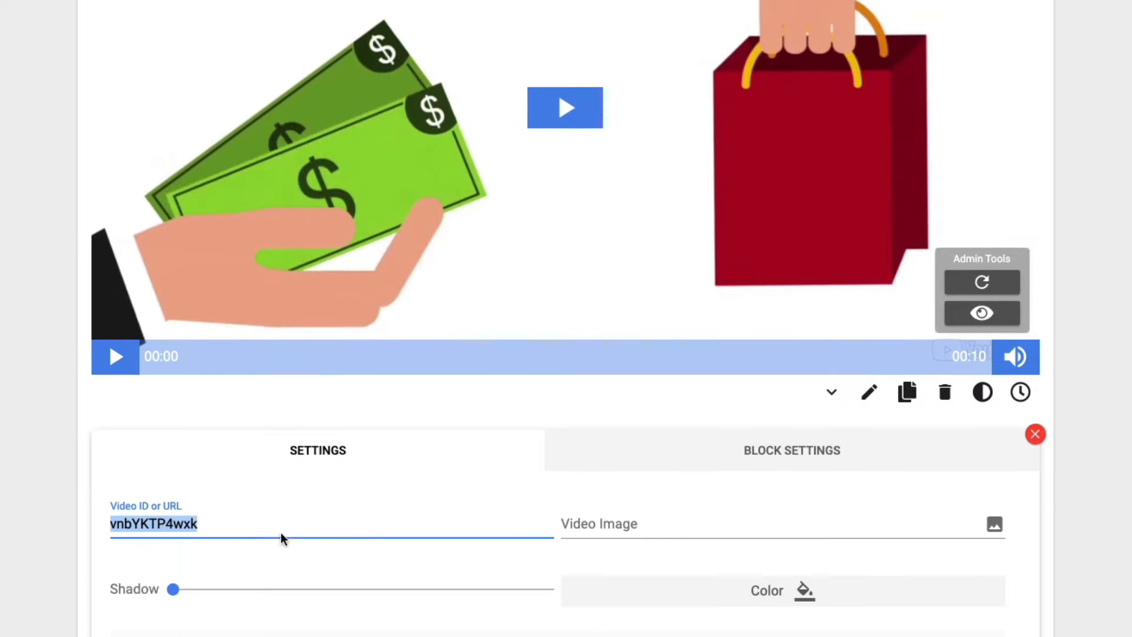
# - Set the Video ID or URL to the .mp4 stream link, play the countdown video and rewind it to the start
pyautogui.write('http://wp-video-streamer.test/wp-video-streamer/i/vi381c59659af26.mp4')
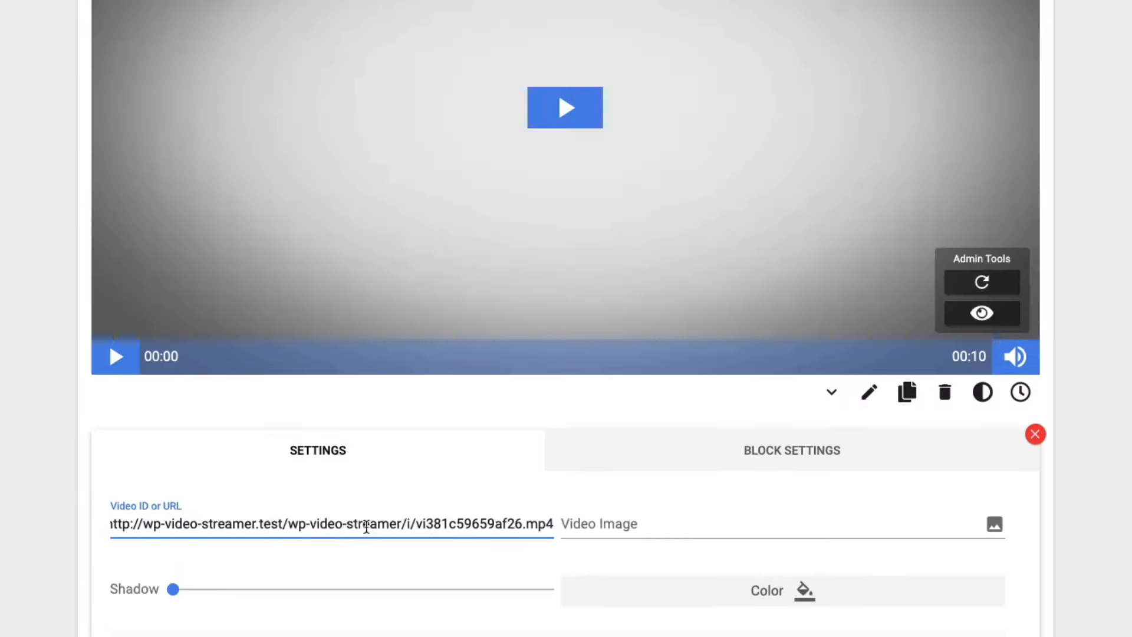
pyautogui.click(565, 107)
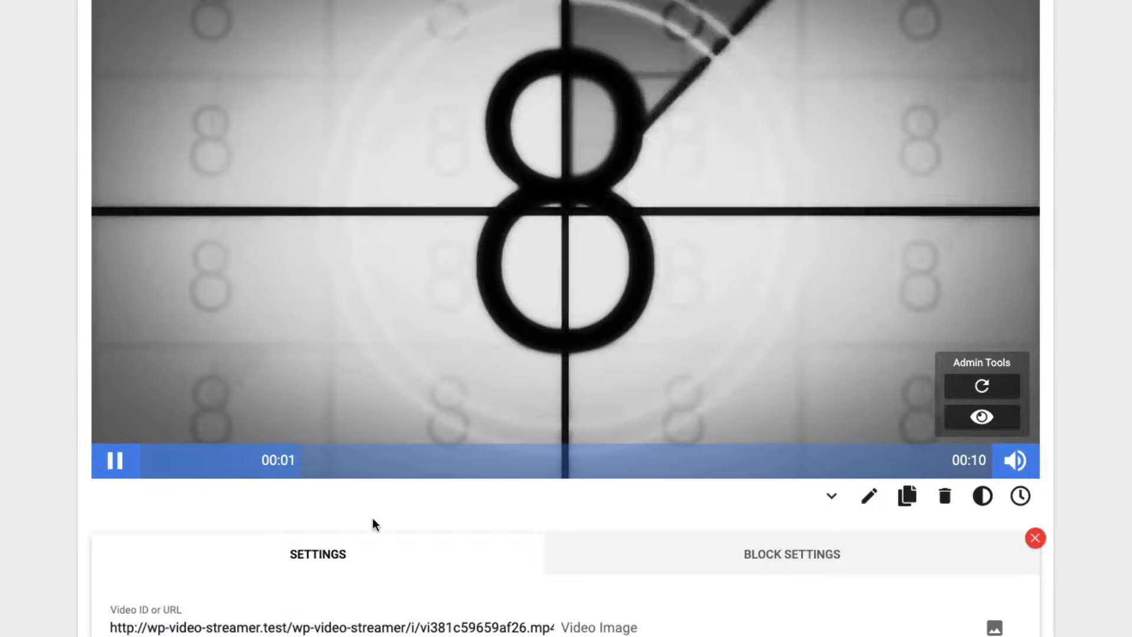
pyautogui.click(143, 460)
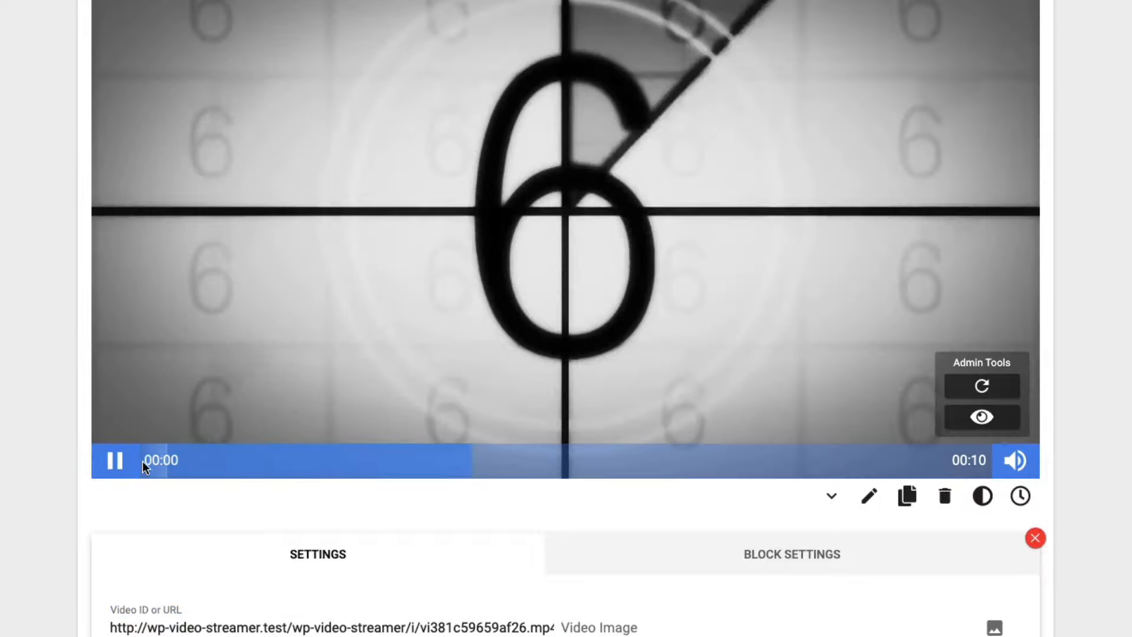